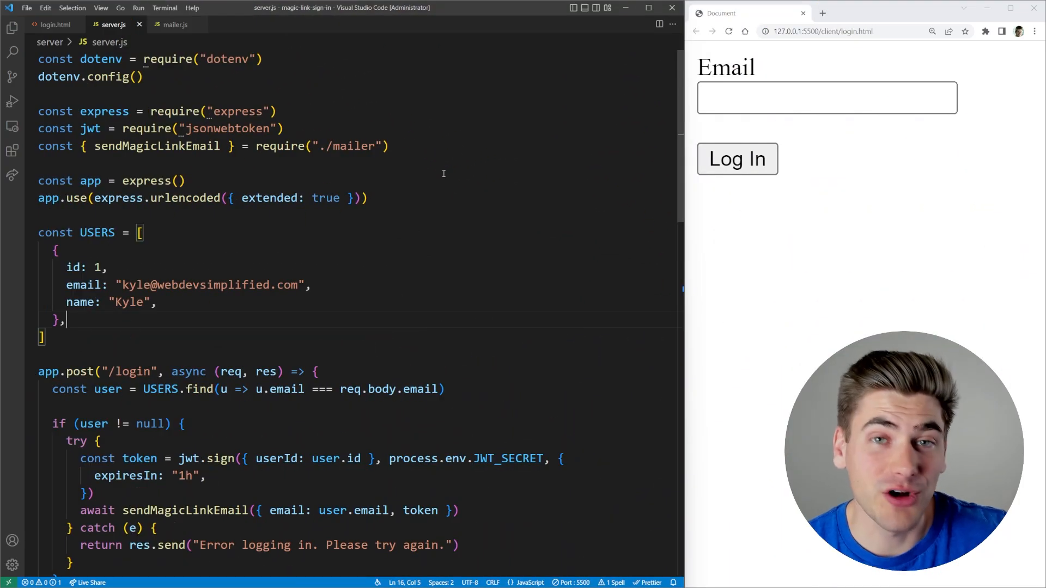
mouse_move(676, 70)
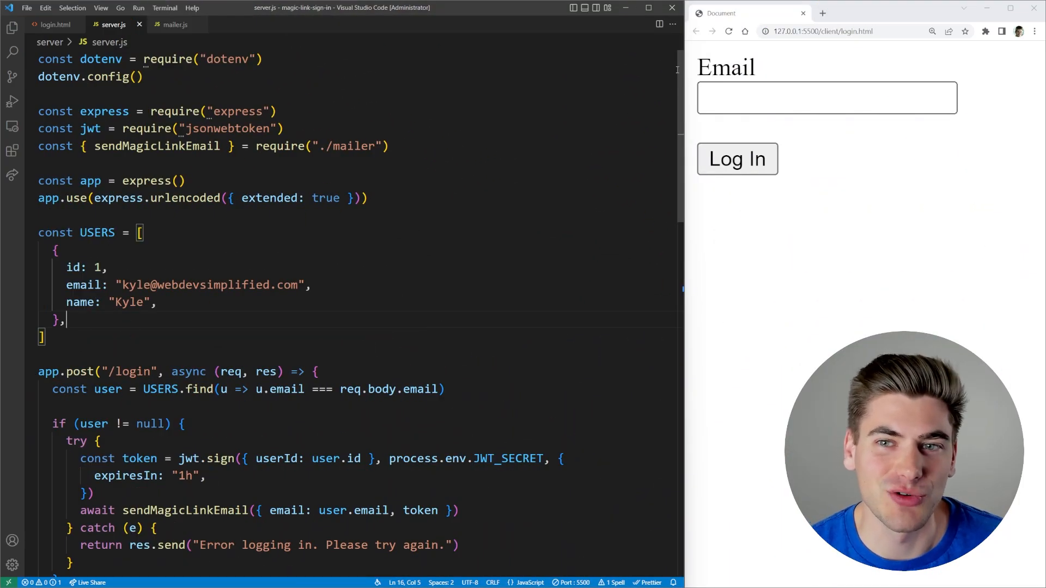
scroll(down, 3)
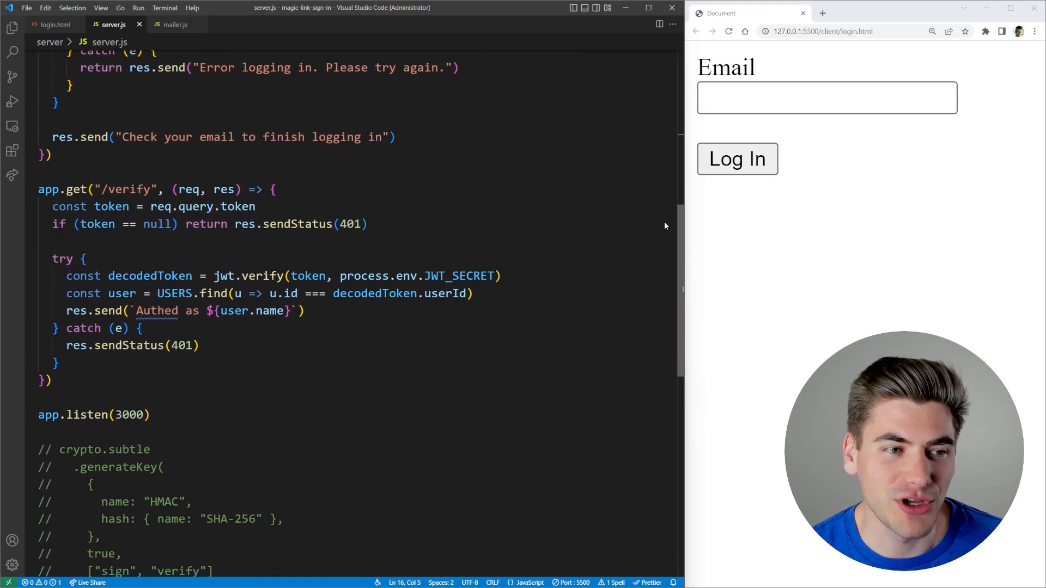
scroll(up, 3)
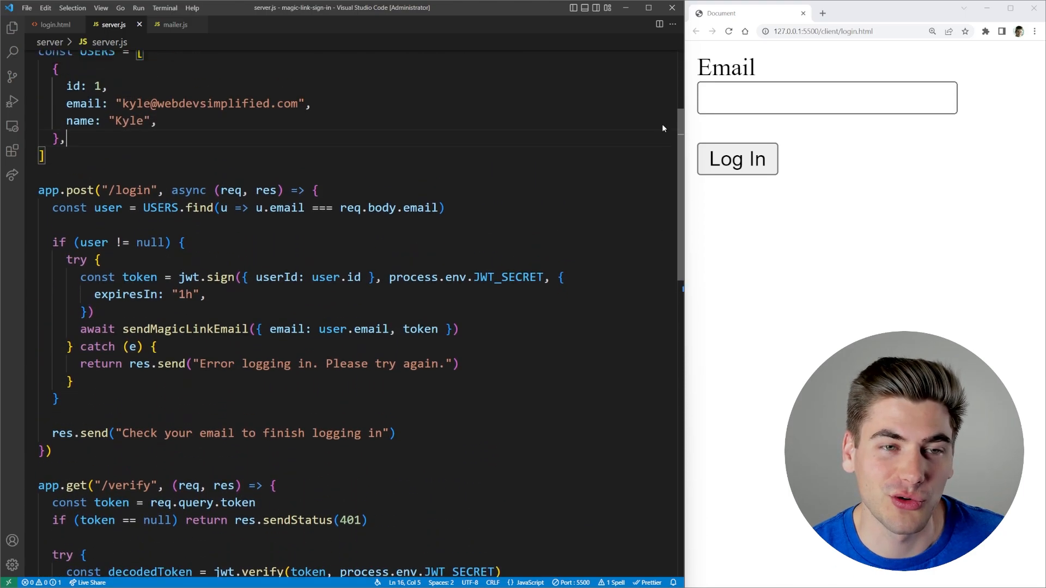
scroll(up, 3)
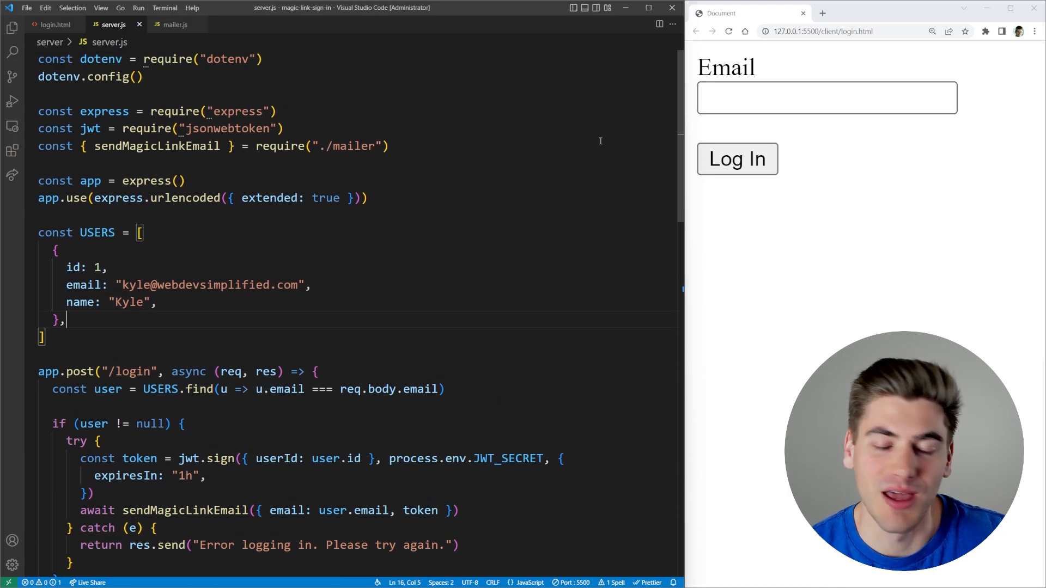
mouse_move(560, 167)
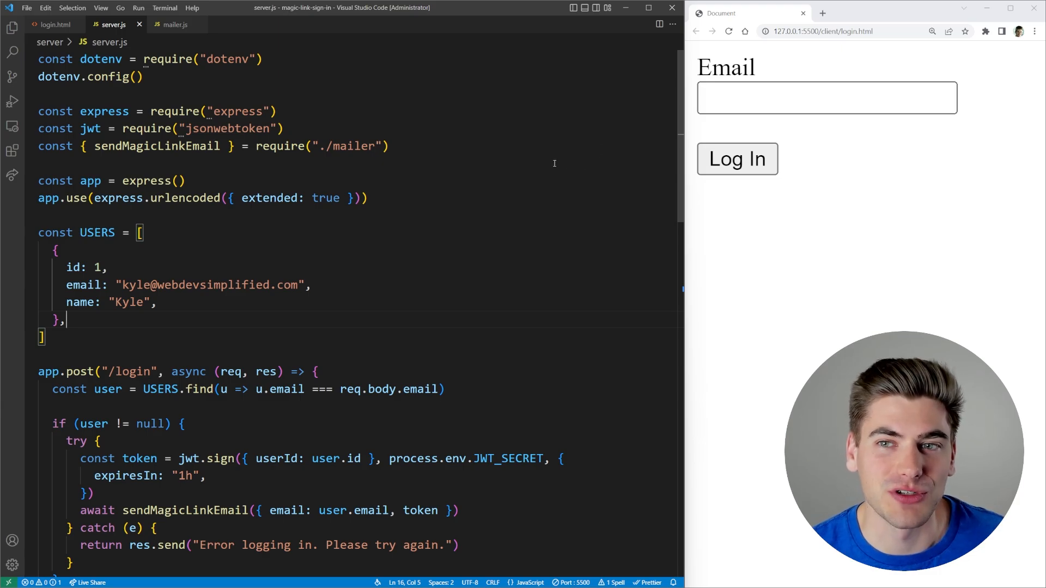
mouse_move(208, 205)
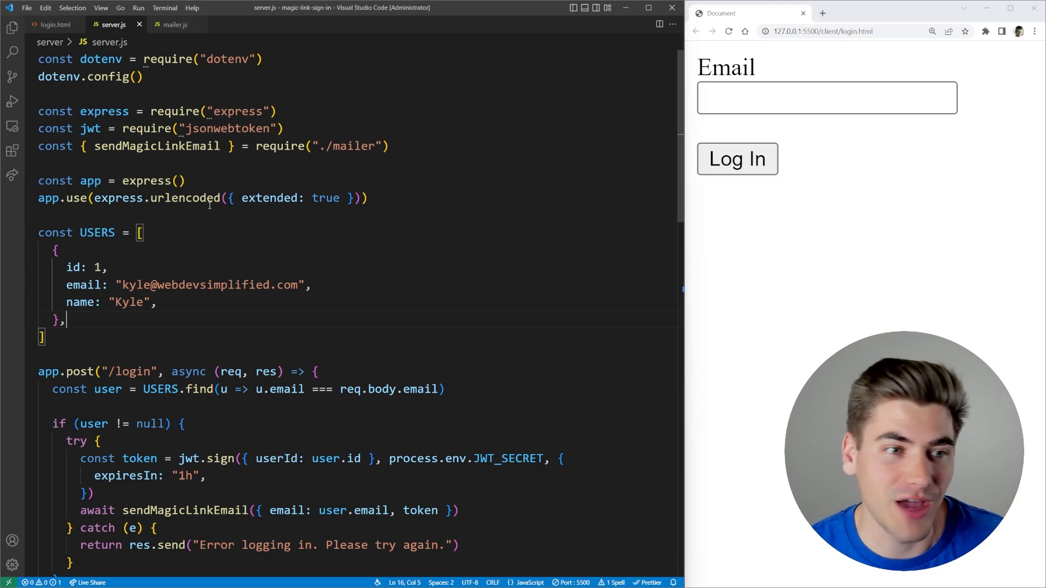
scroll(down, 3)
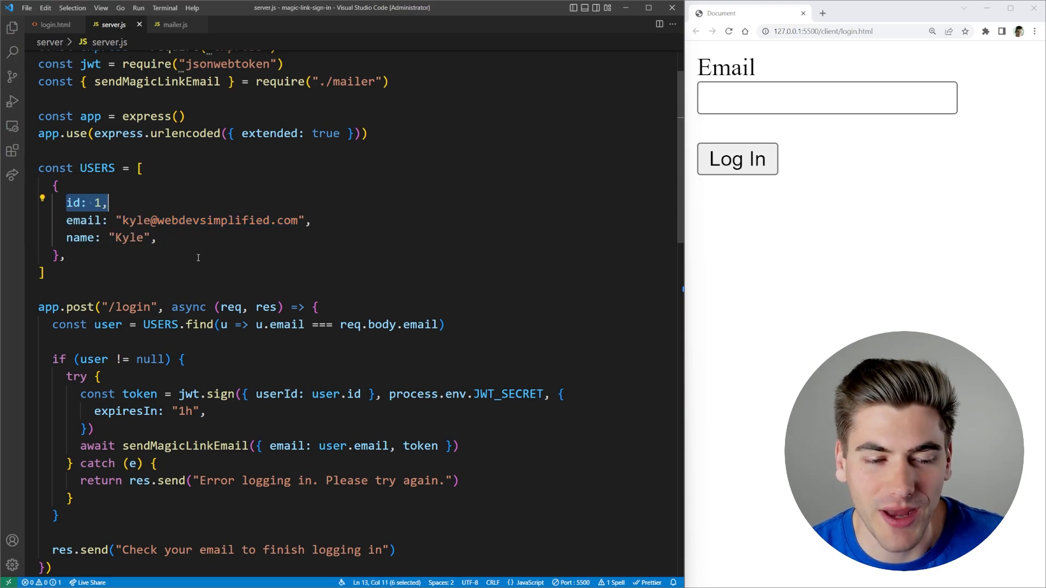
scroll(up, 3)
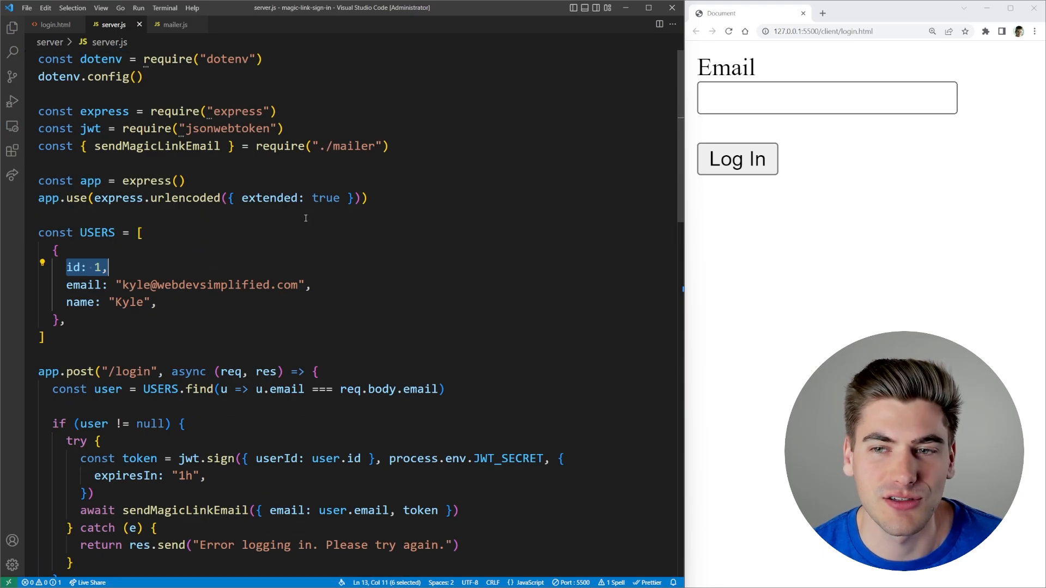
click(826, 98)
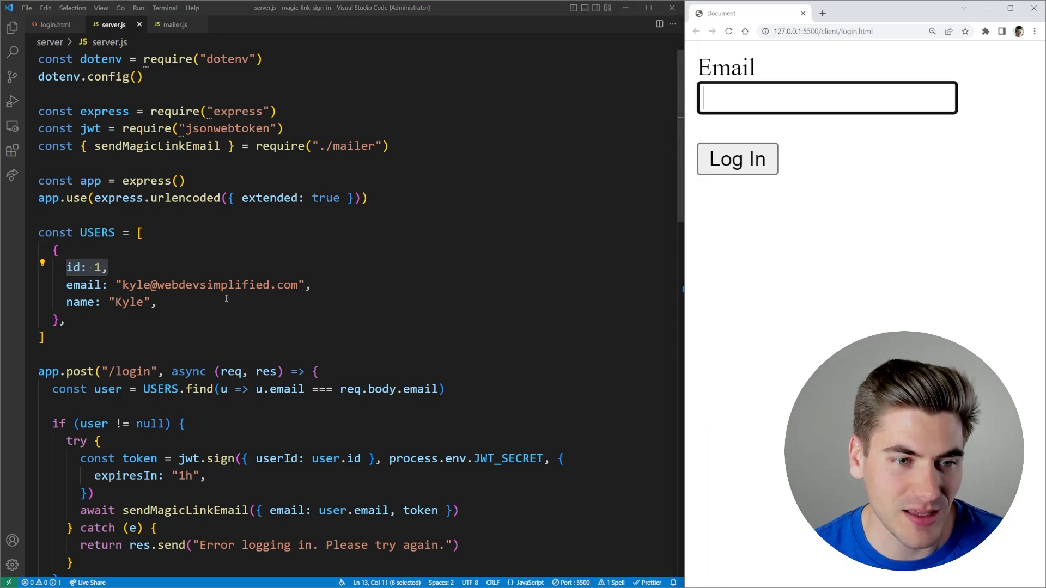
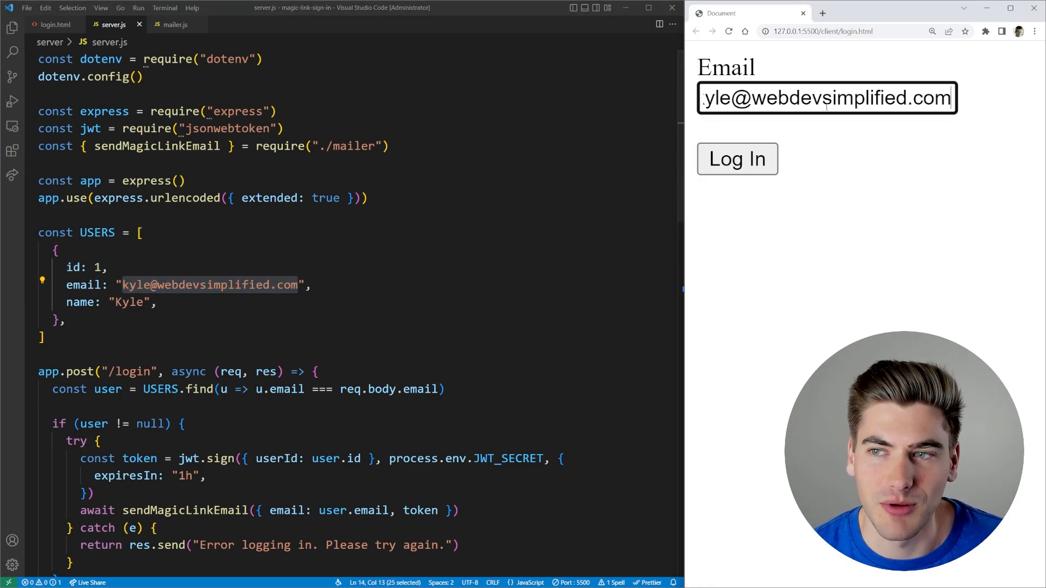
click(736, 158)
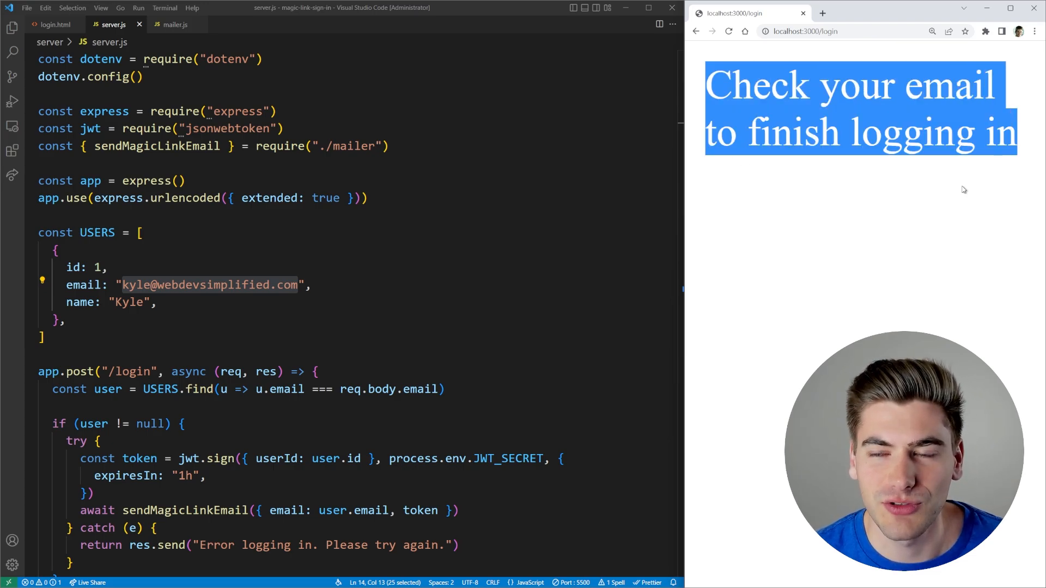
click(964, 189)
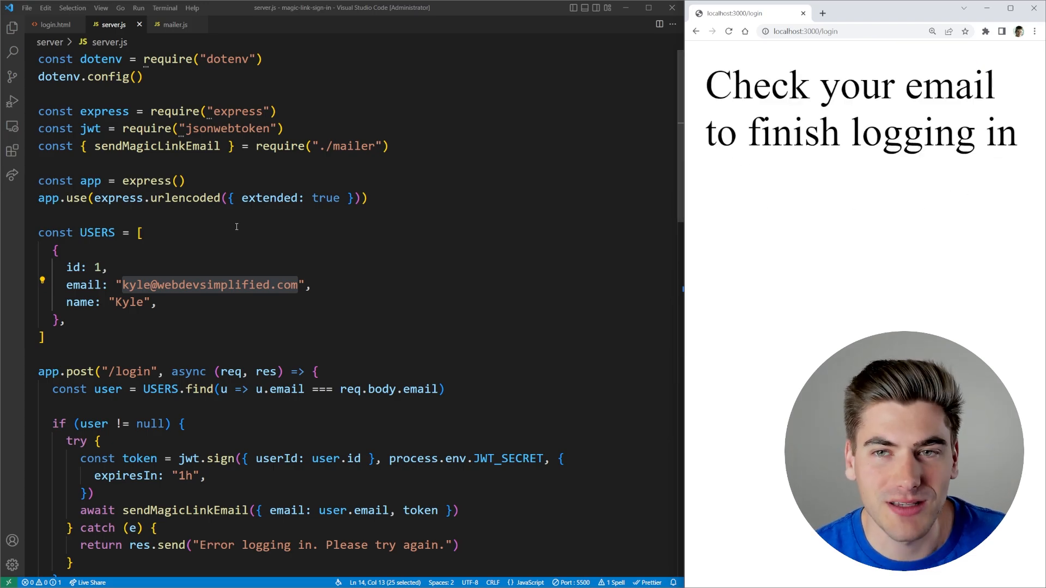
mouse_move(212, 230)
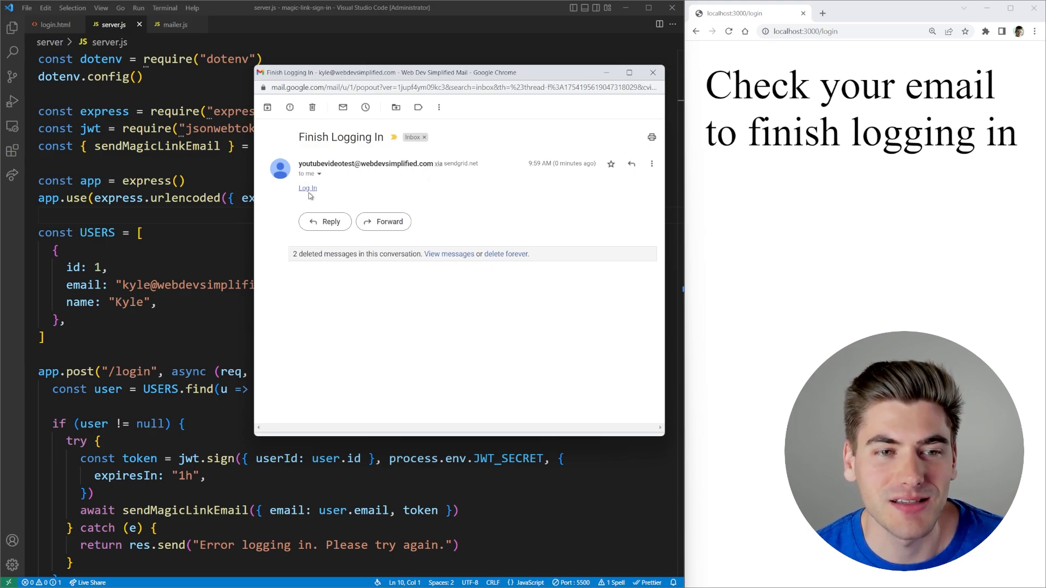
mouse_move(307, 188)
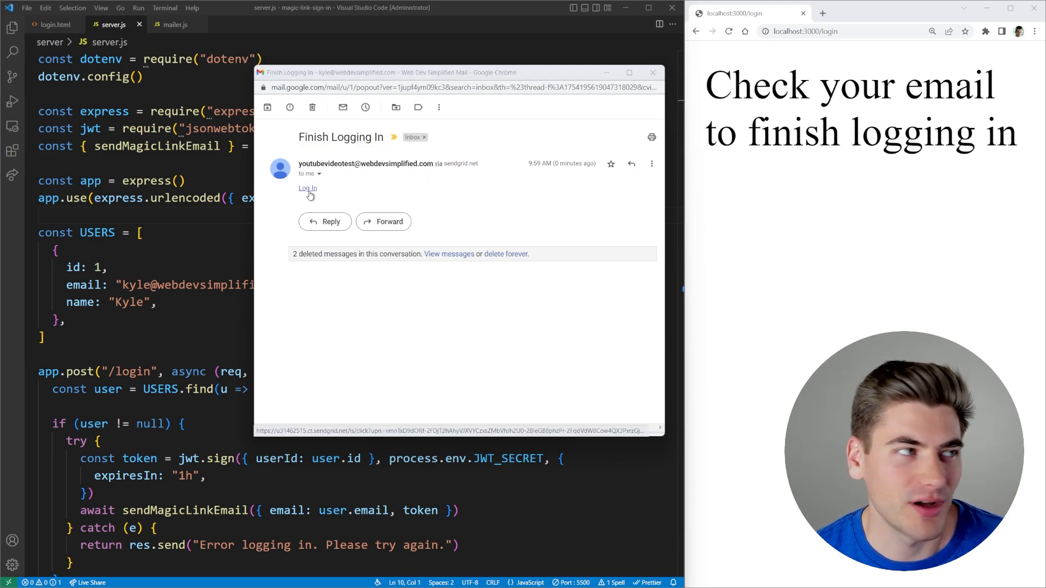
Step: Follow the email's Log In link and bring the Authed as Kyle page into the main window
click(307, 188)
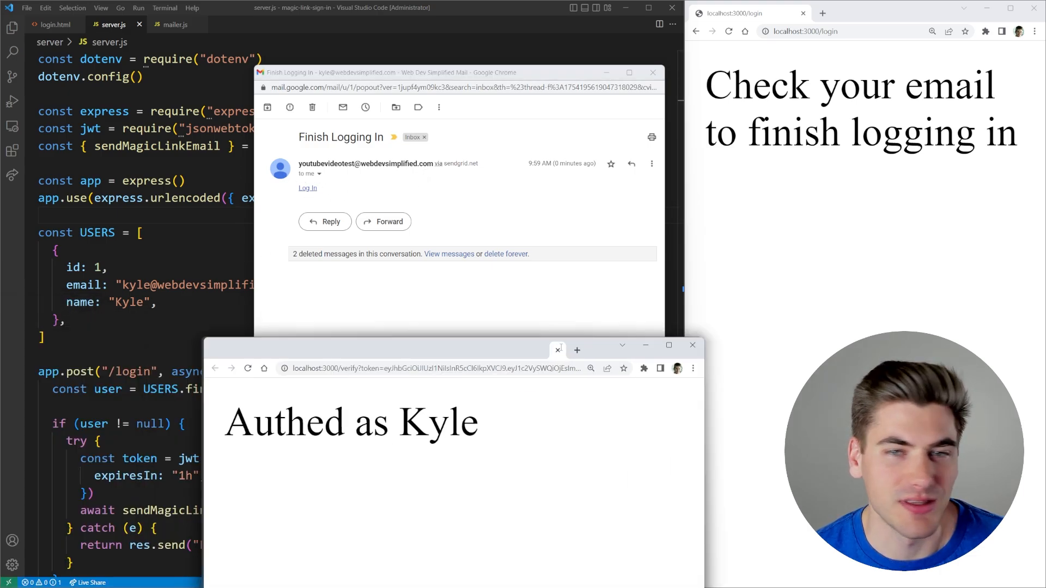
click(692, 345)
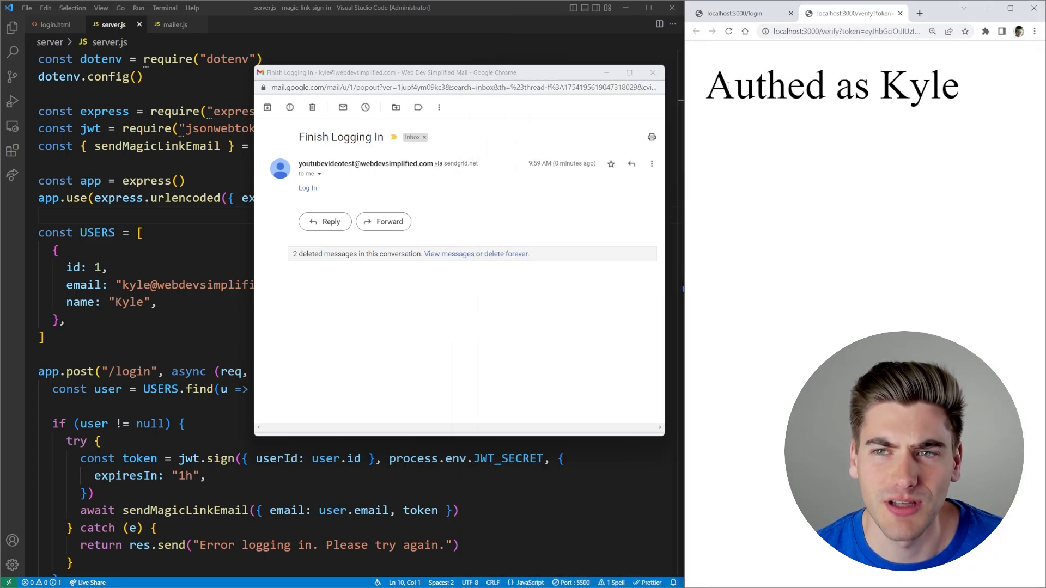
click(844, 31)
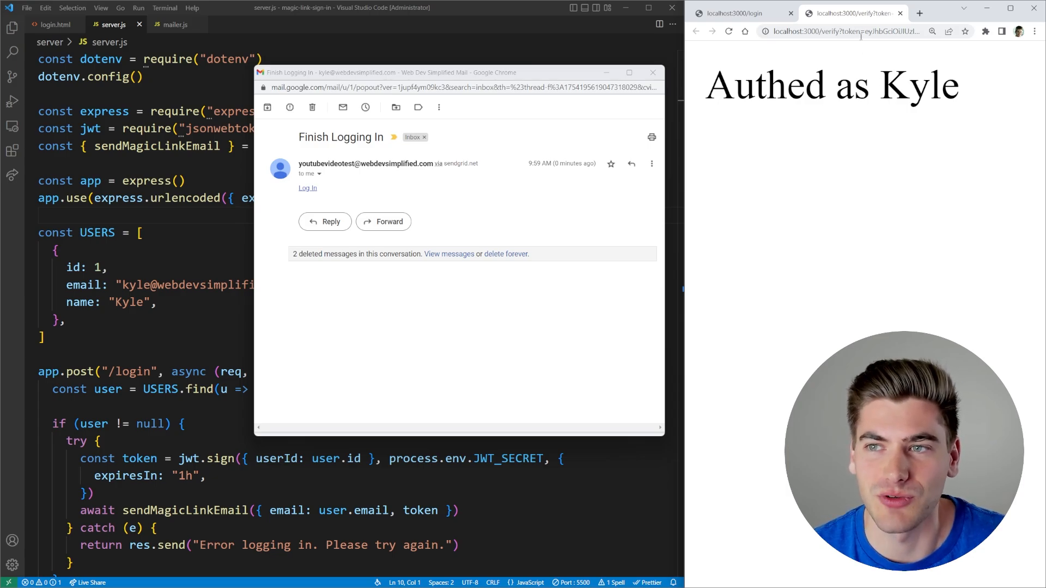
Step: Tamper with the token in the verify URL and reload to get Unauthorized
click(838, 32)
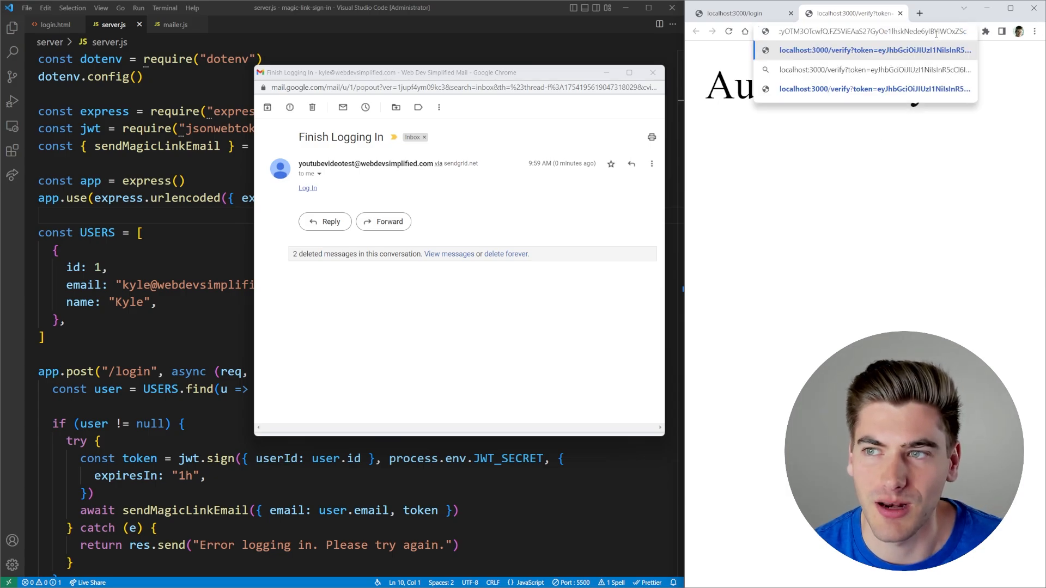
click(861, 50)
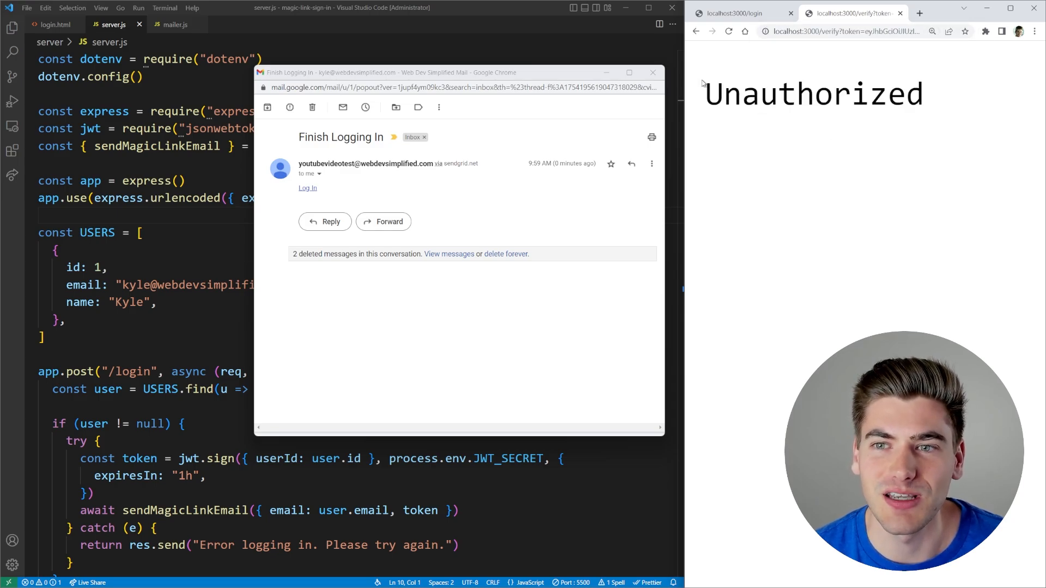
mouse_move(910, 146)
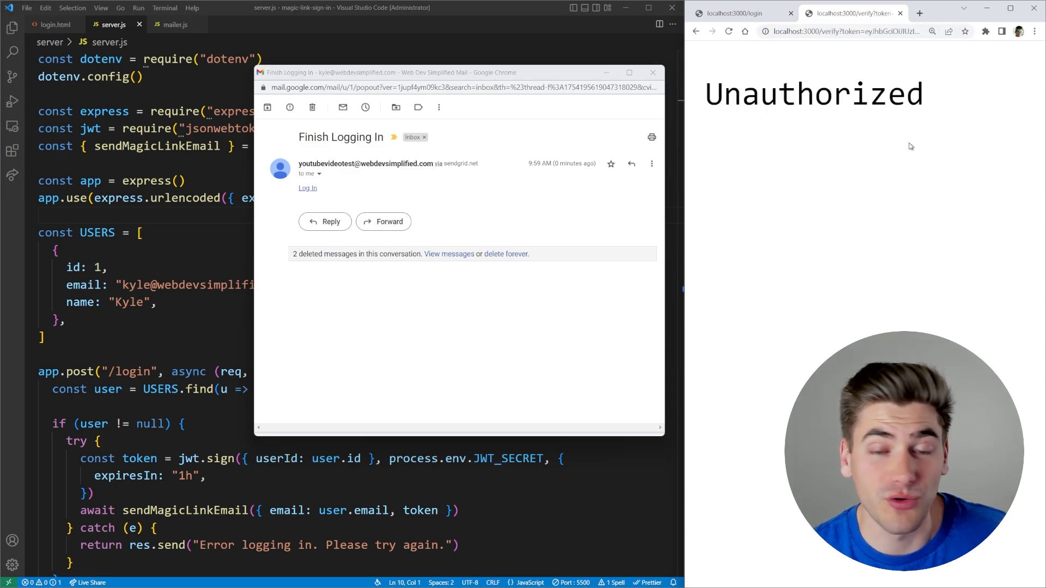
mouse_move(888, 154)
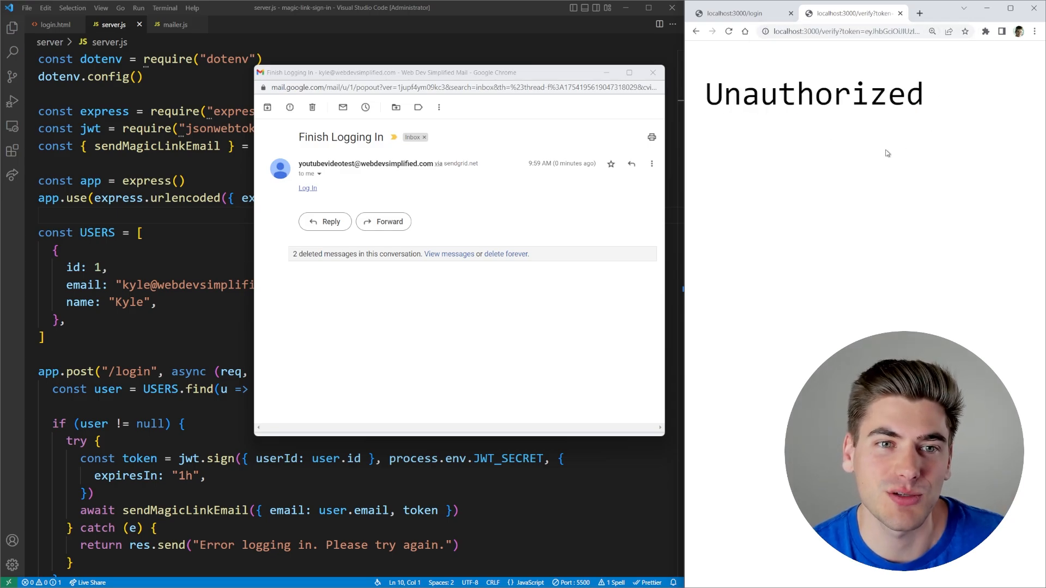
mouse_move(652, 72)
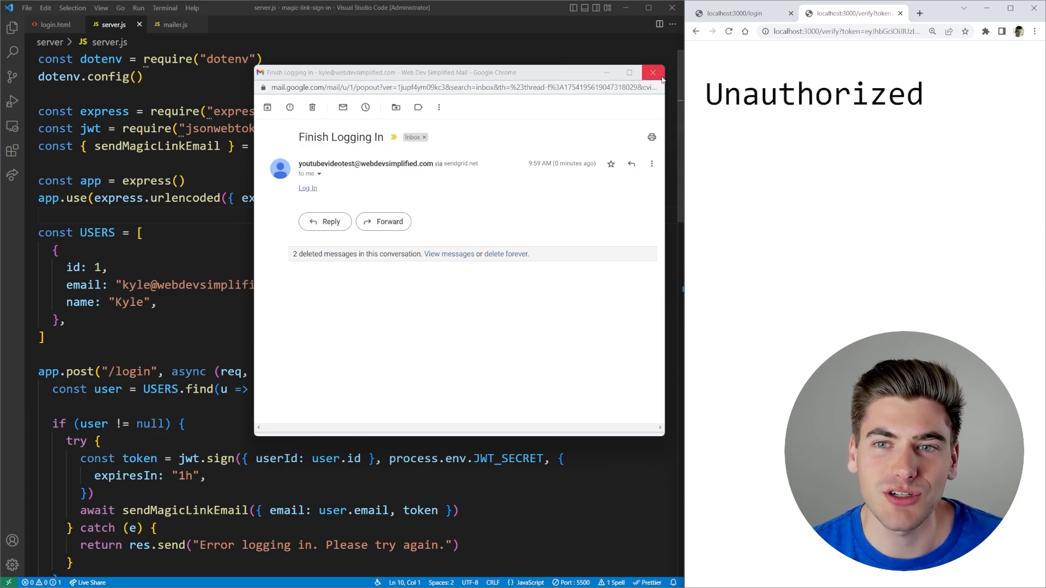
click(654, 72)
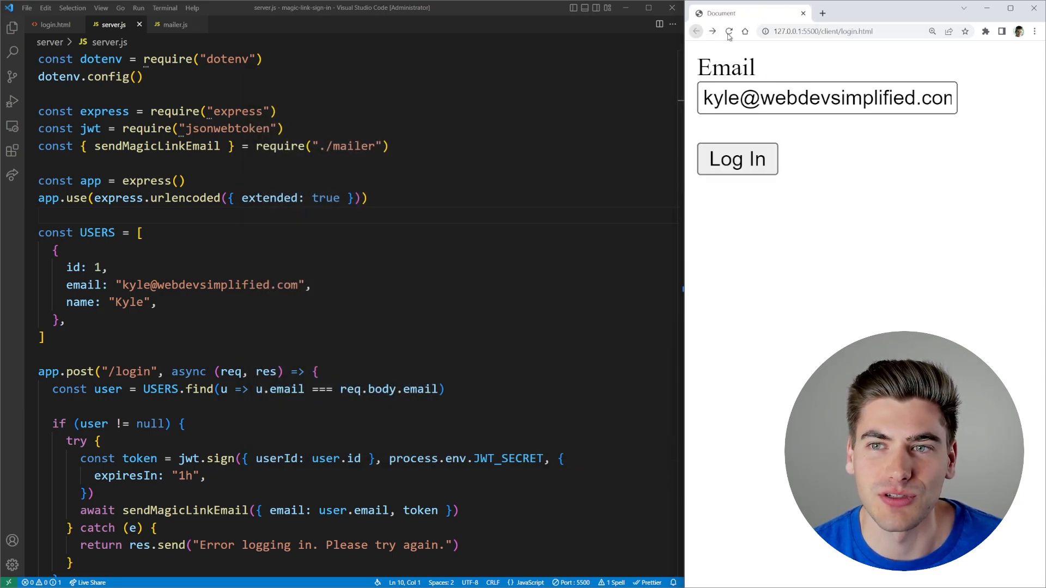
click(729, 32)
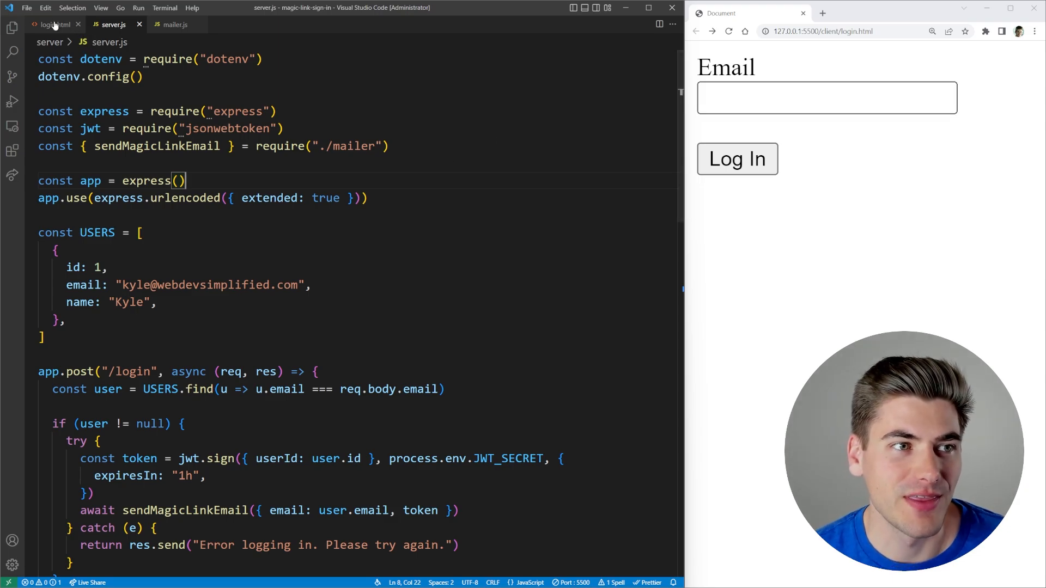
click(52, 24)
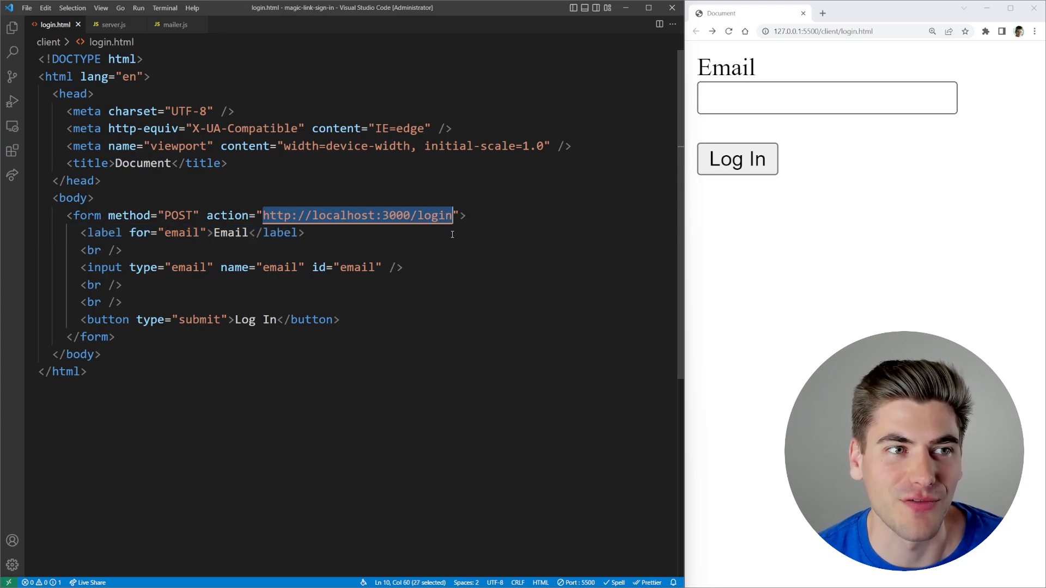
click(113, 25)
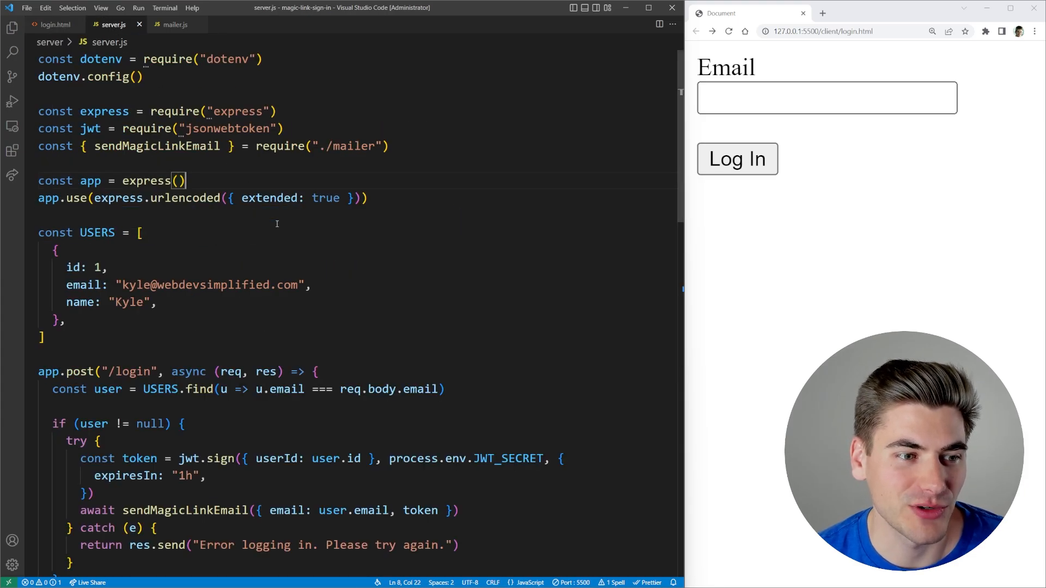
scroll(down, 3)
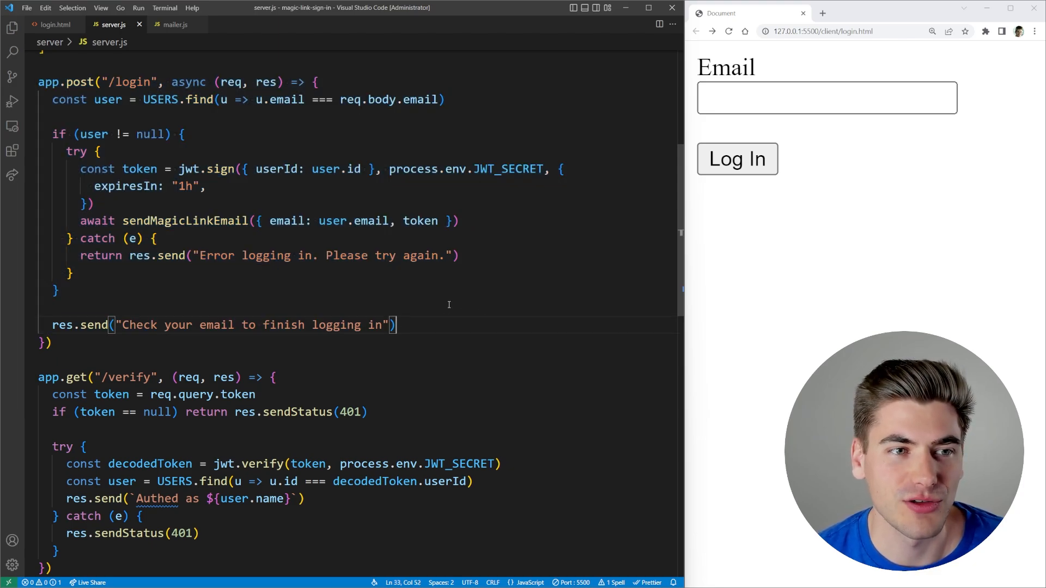
scroll(up, 3)
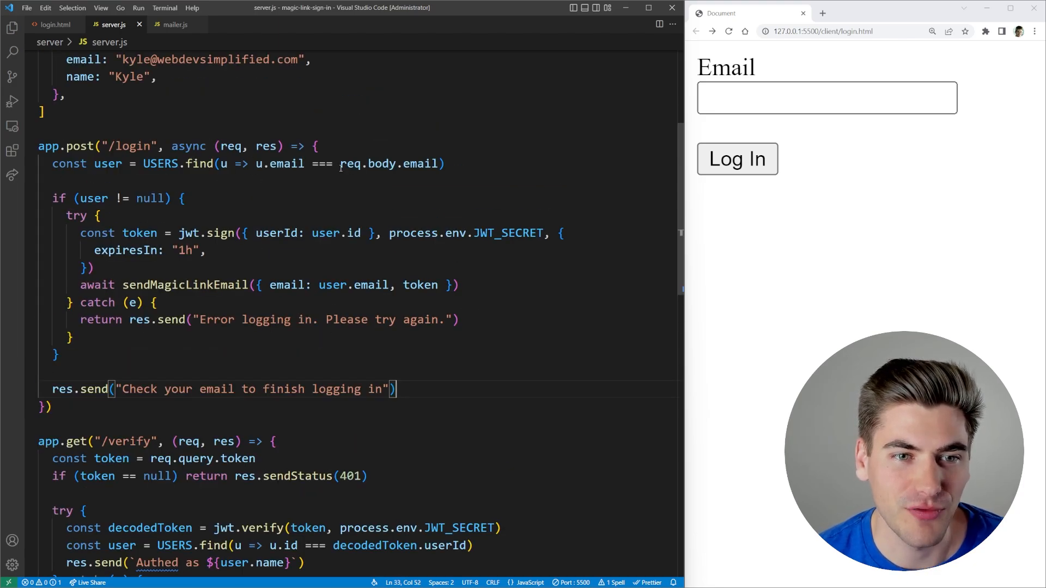
double_click(108, 164)
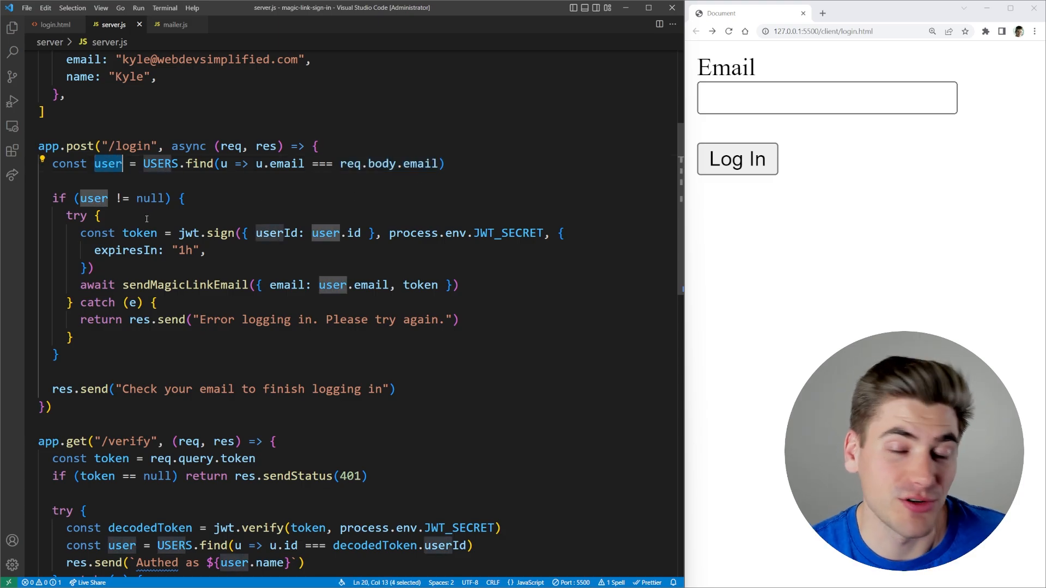
scroll(down, 3)
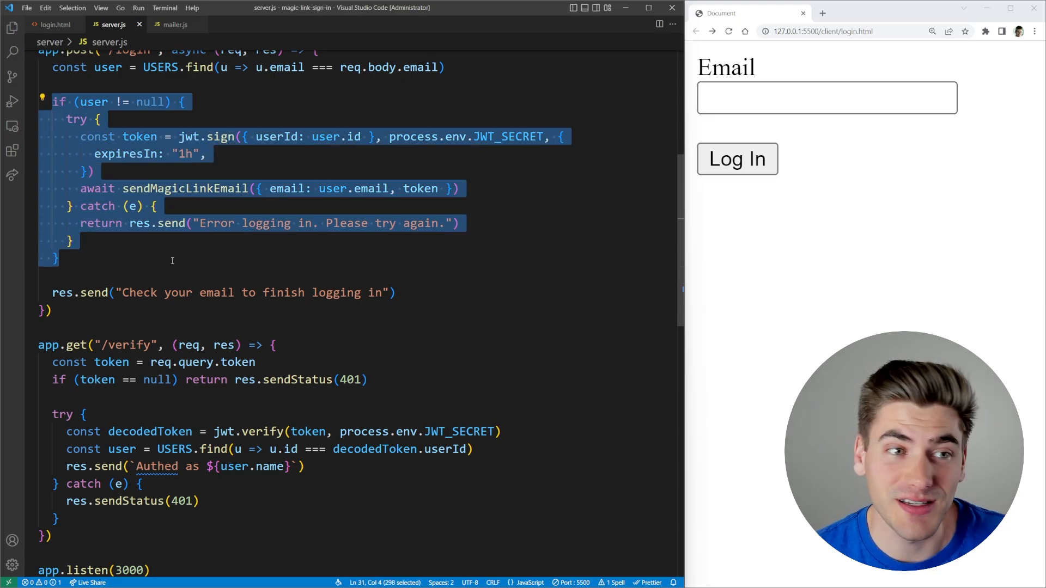
click(442, 281)
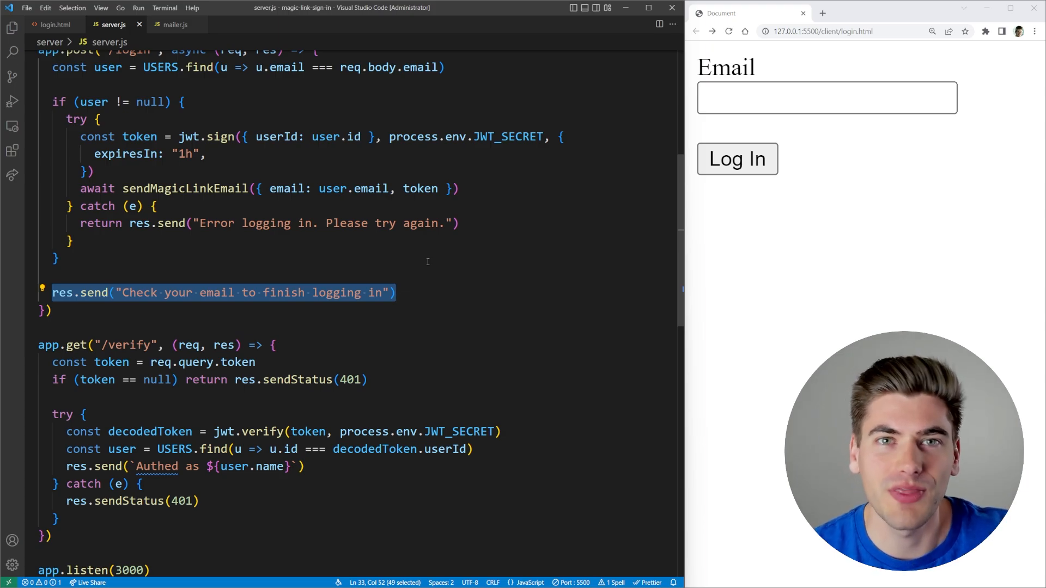
mouse_move(307, 240)
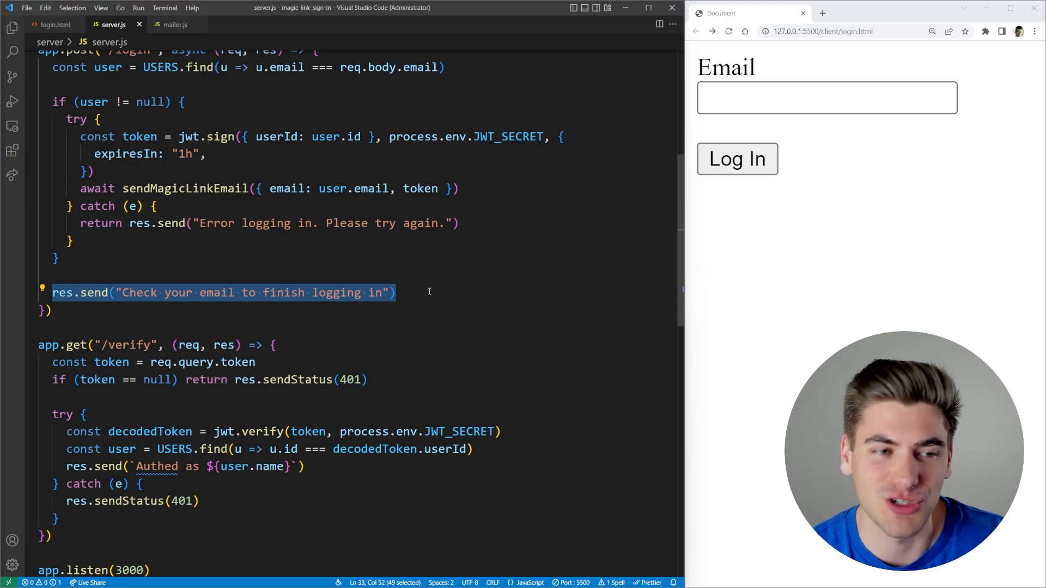
scroll(up, 3)
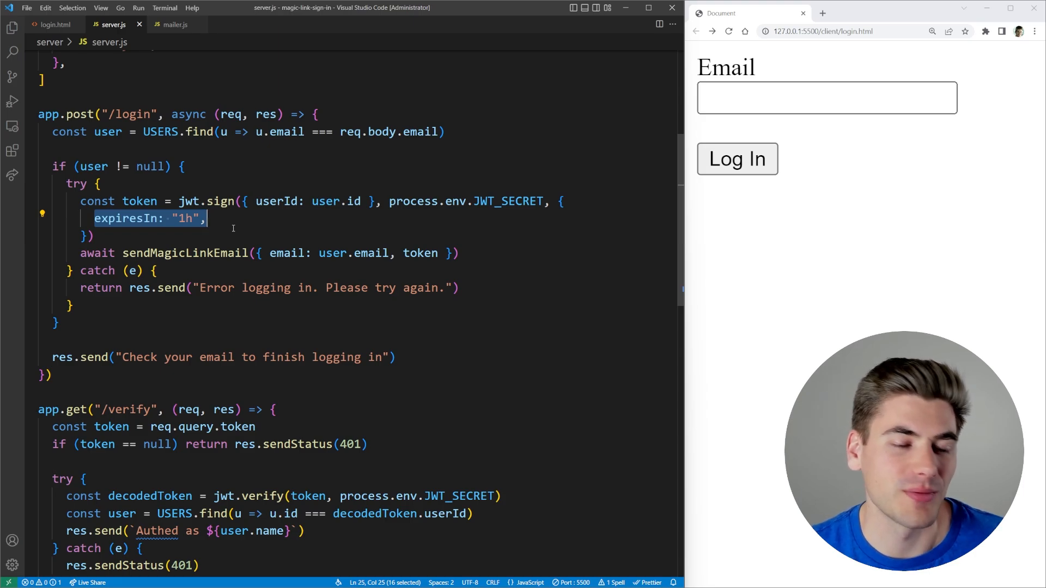
click(237, 217)
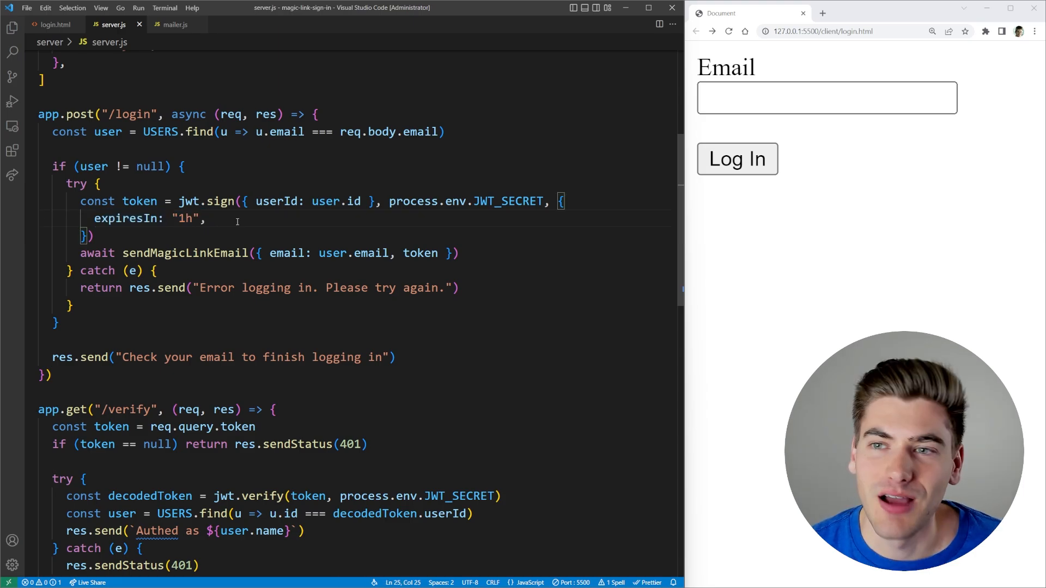
key(Backspace)
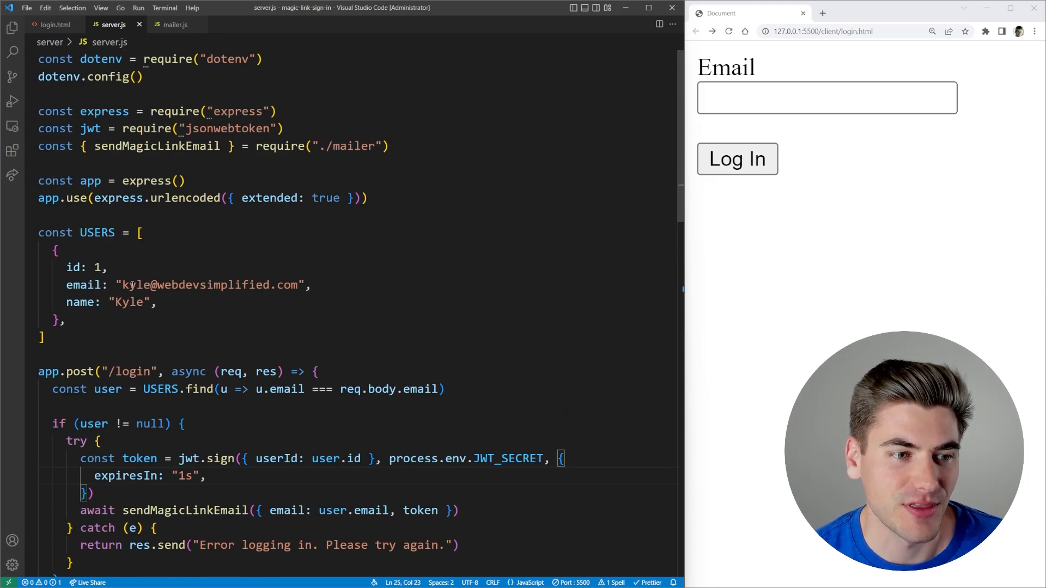
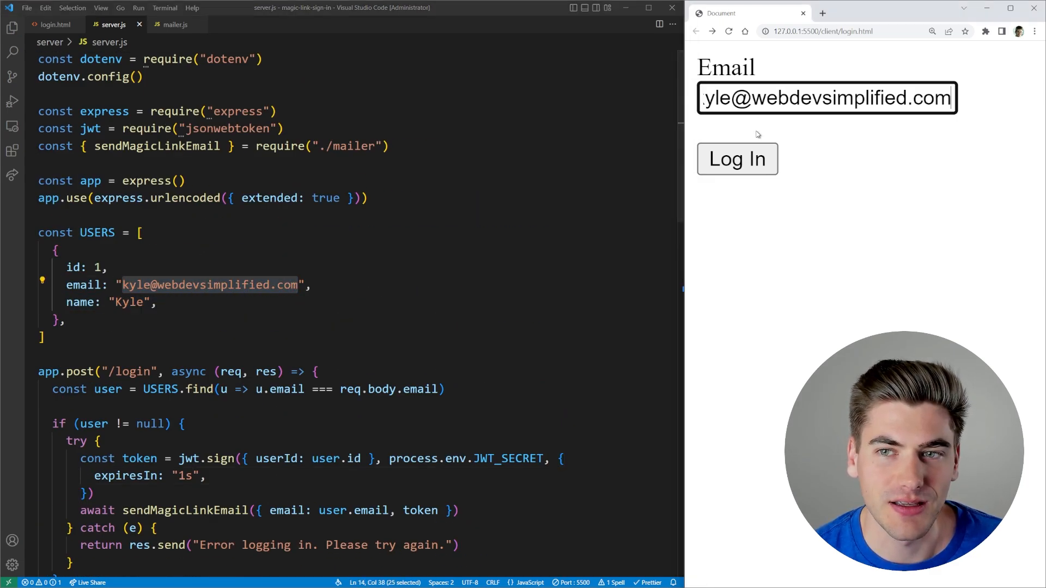
click(737, 158)
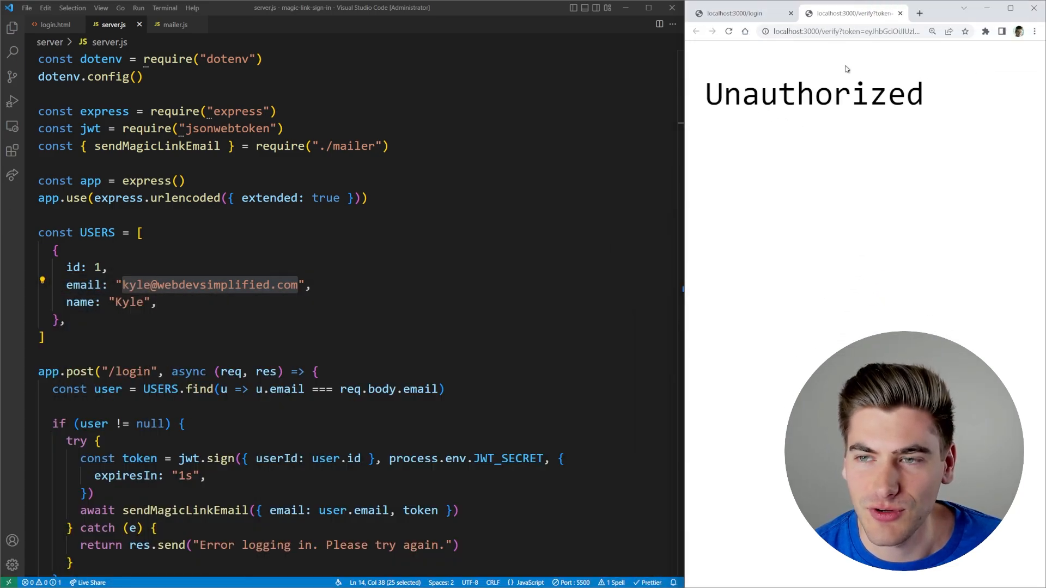
click(844, 32)
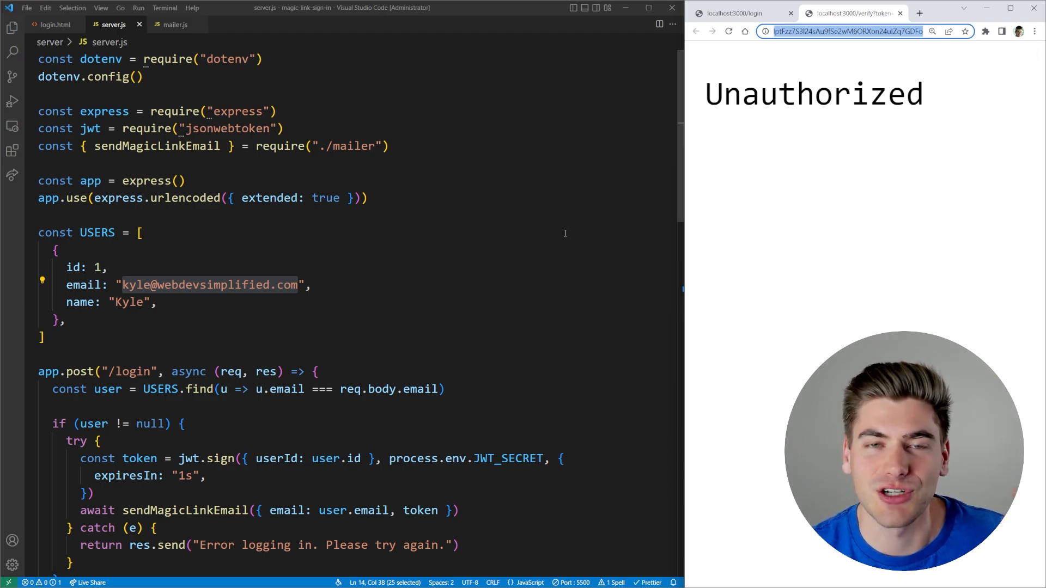
Step: Restore expiresIn to "1h" and save server.js
scroll(down, 3)
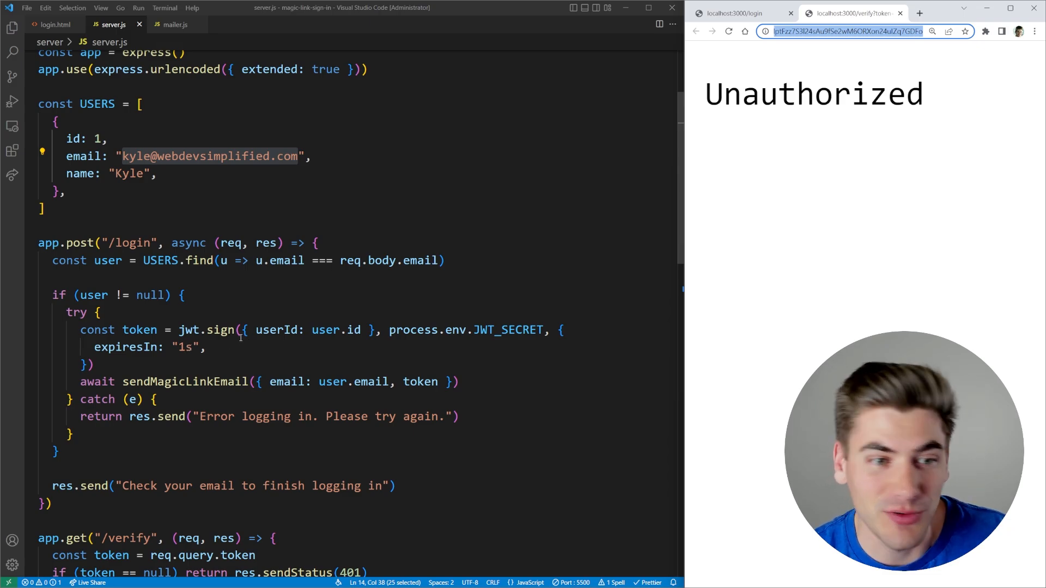
text(h)
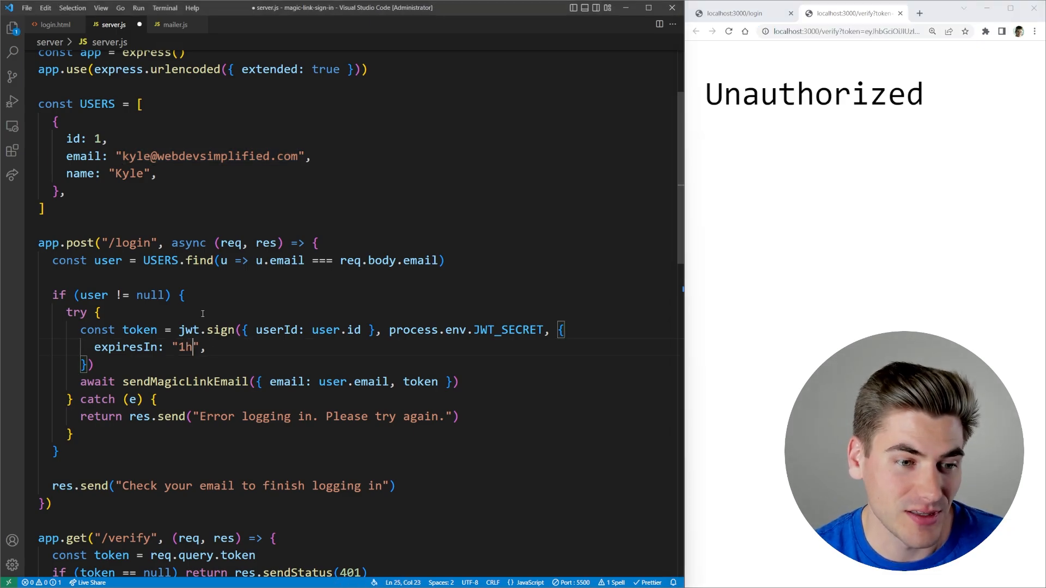
key(ctrl+s)
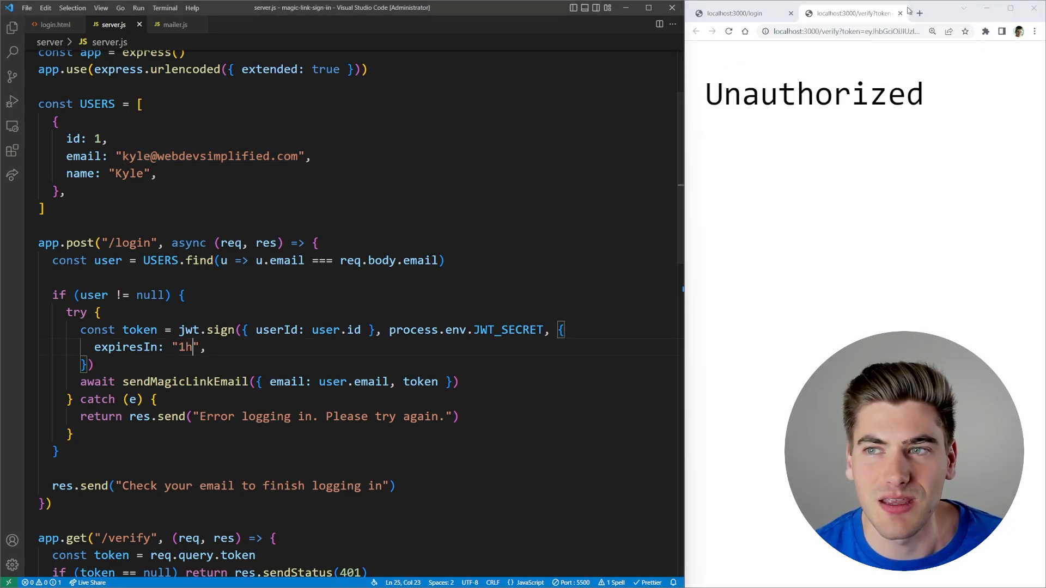
click(901, 13)
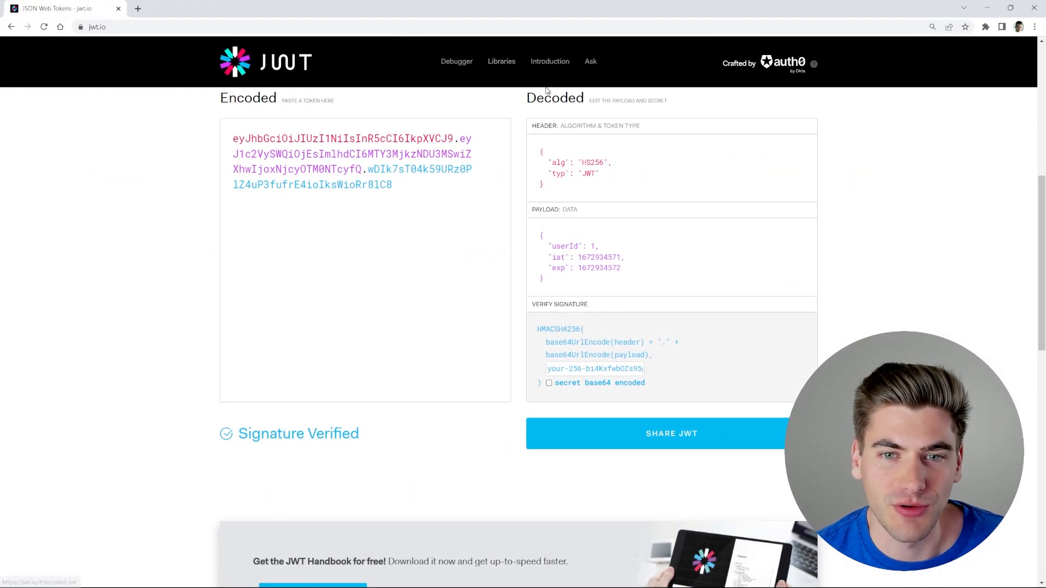
mouse_move(390, 200)
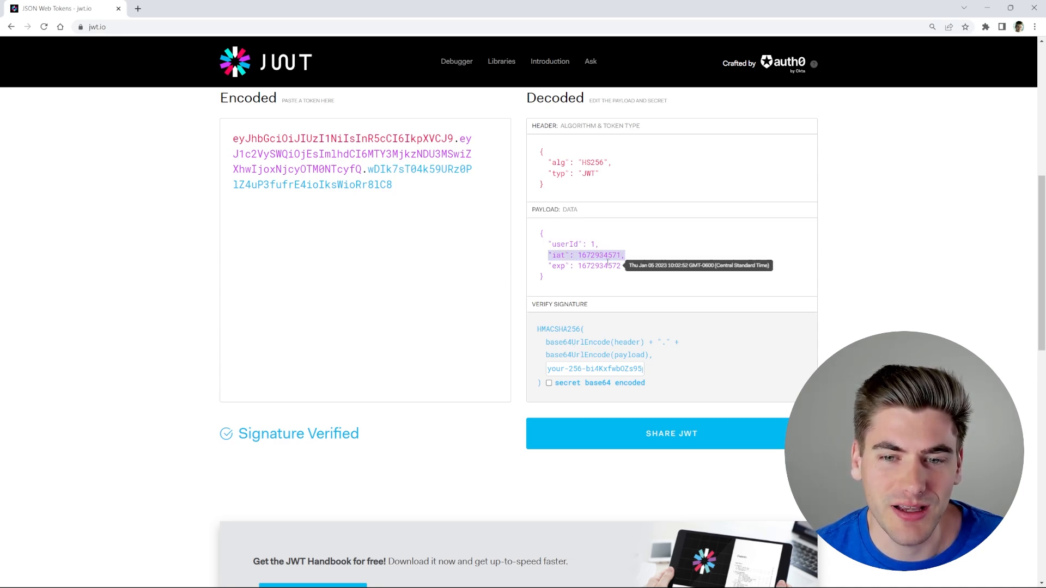
mouse_move(599, 292)
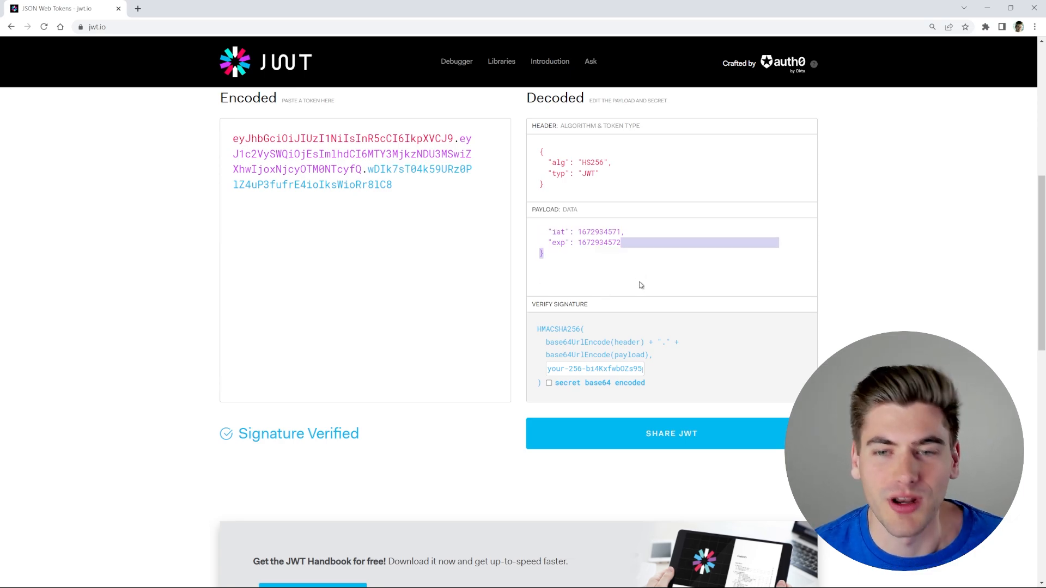
Step: Review the decoded token's iat and exp fields one second apart on jwt.io
scroll(up, 3)
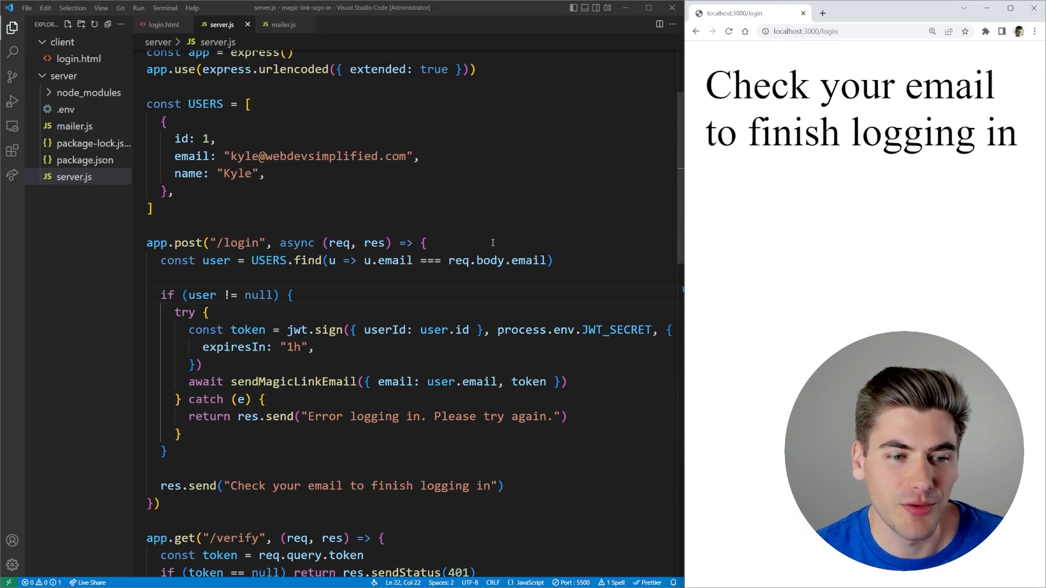
Step: Highlight token=${token} in the mailer.js html link string
scroll(down, 3)
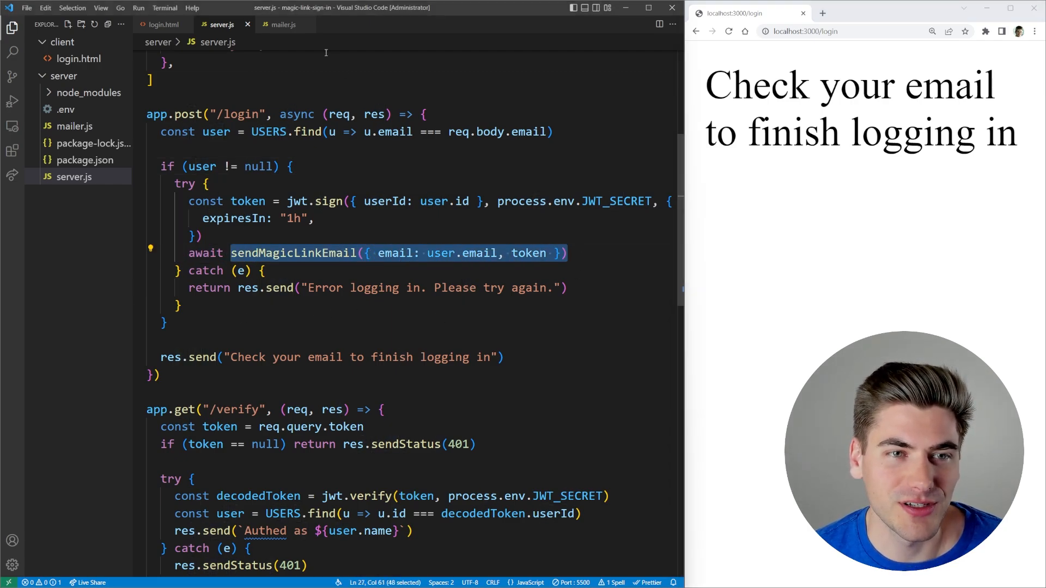
click(283, 24)
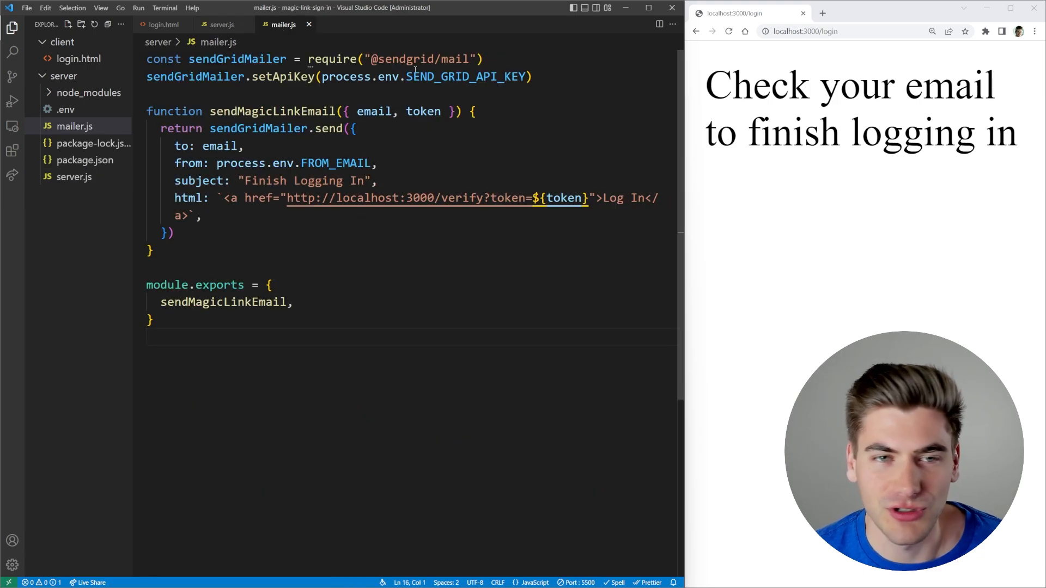
mouse_move(397, 188)
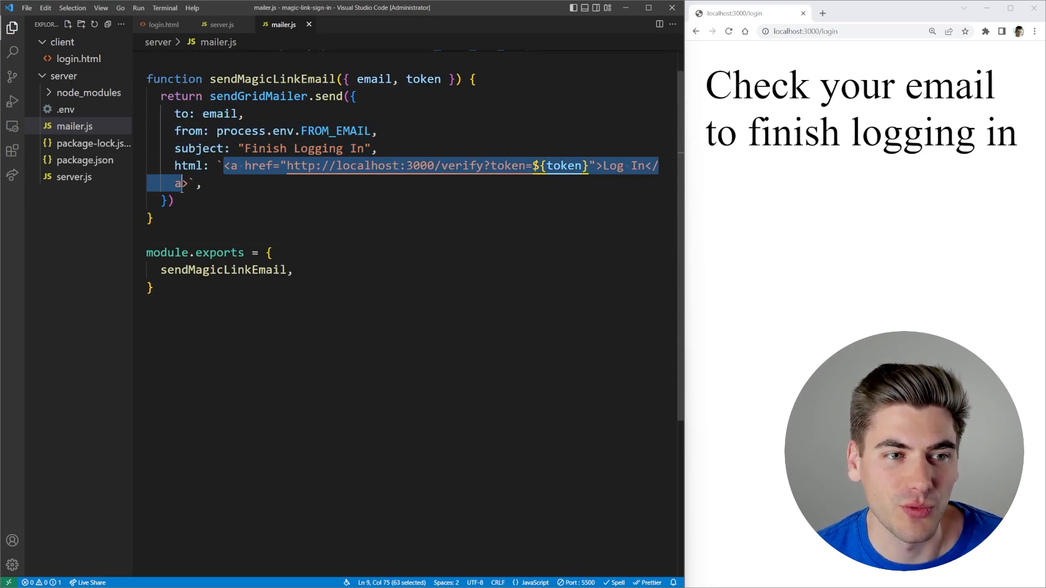
click(172, 200)
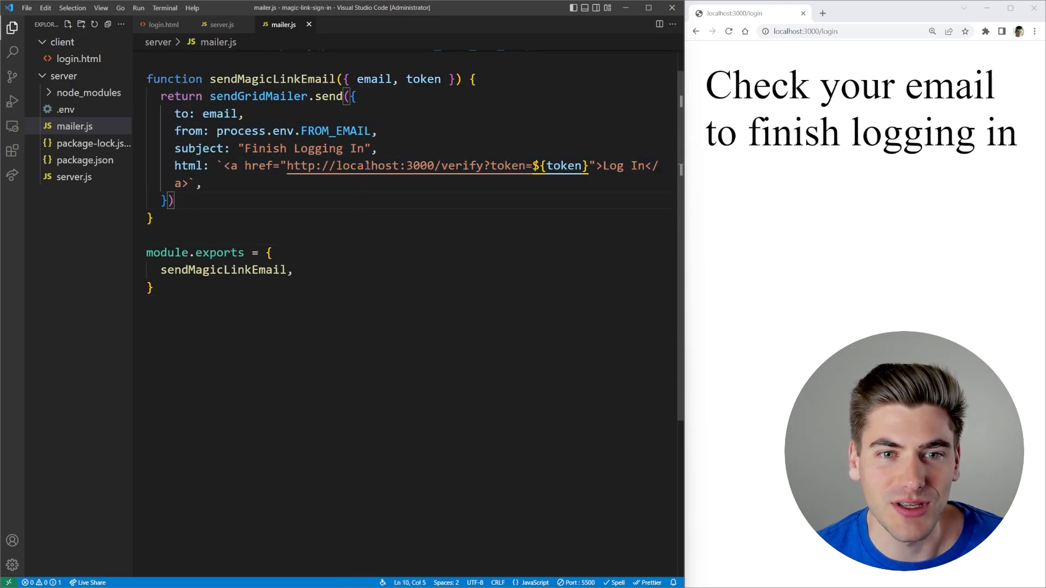
double_click(462, 166)
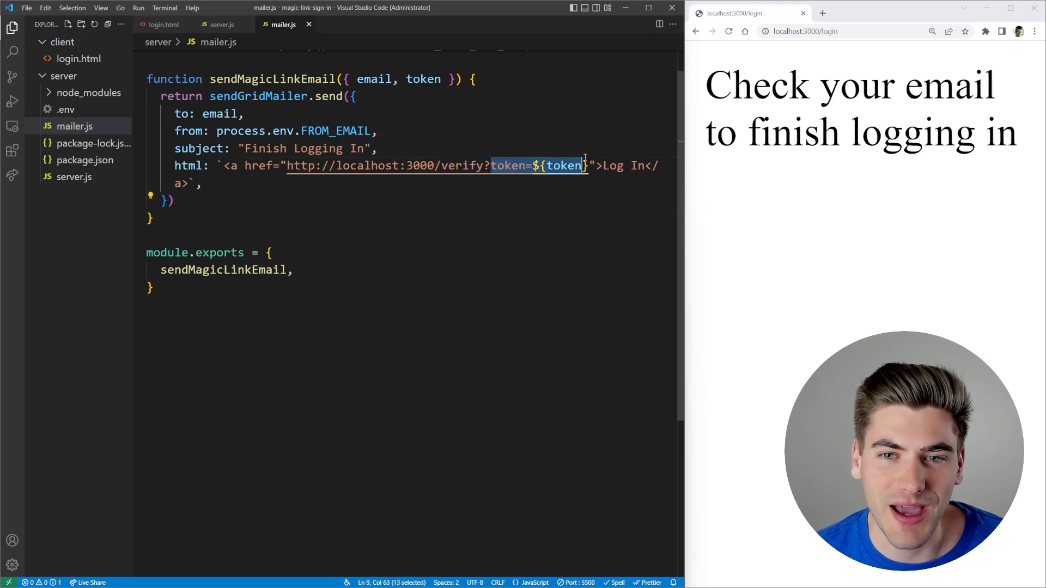
Step: Flip between mailer.js and server.js to relate the link to the verify route
click(222, 25)
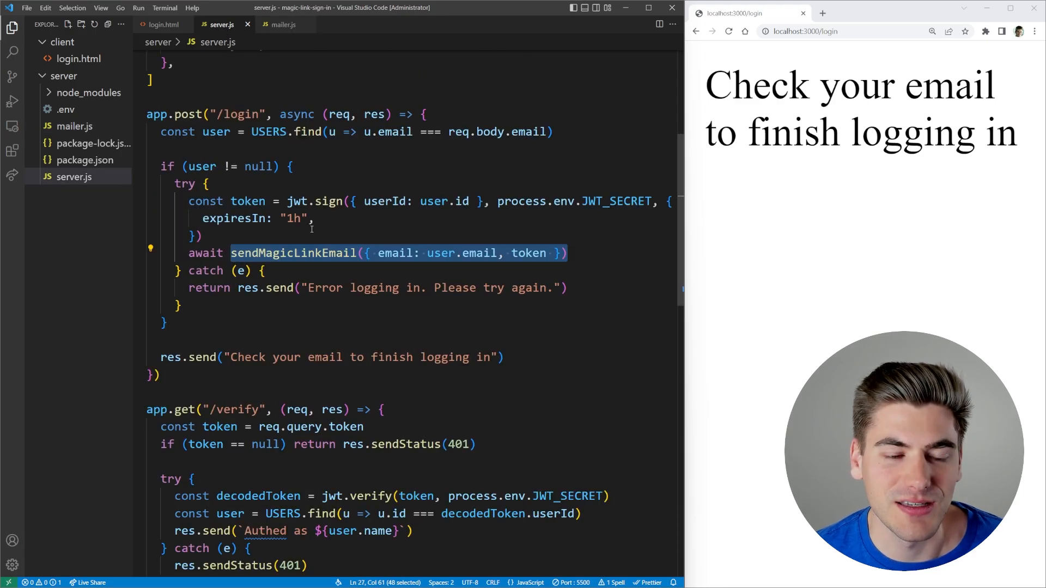
click(283, 25)
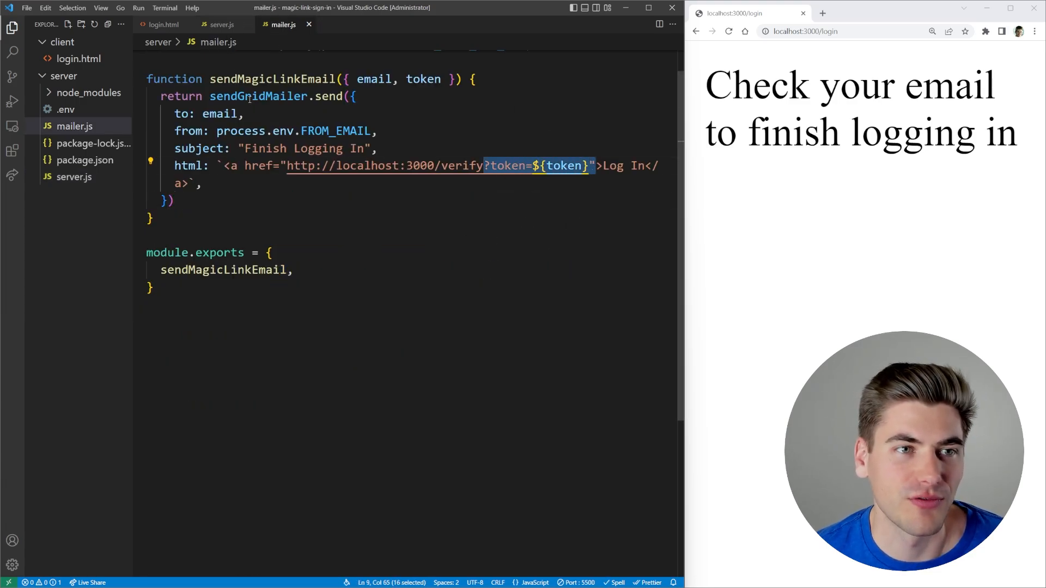
click(221, 25)
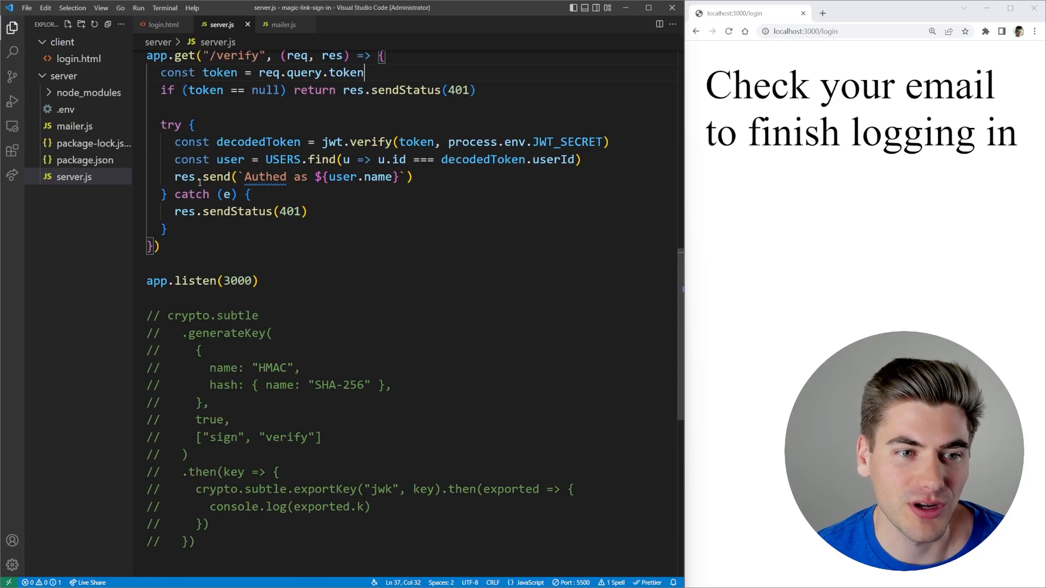
Step: Highlight process.env.JWT_SECRET and the USERS.find lookup in the verify route
scroll(up, 3)
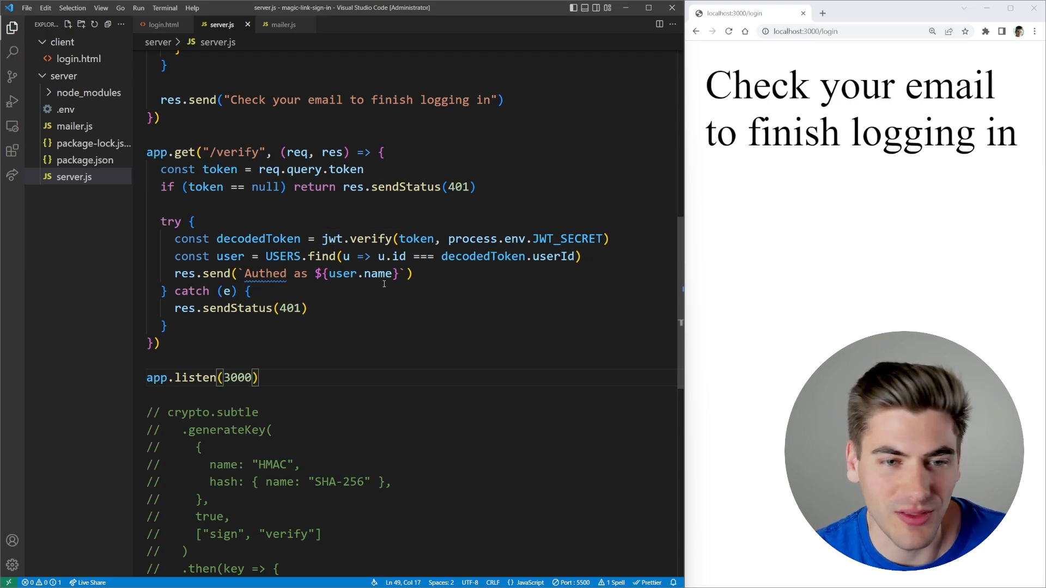
mouse_move(425, 311)
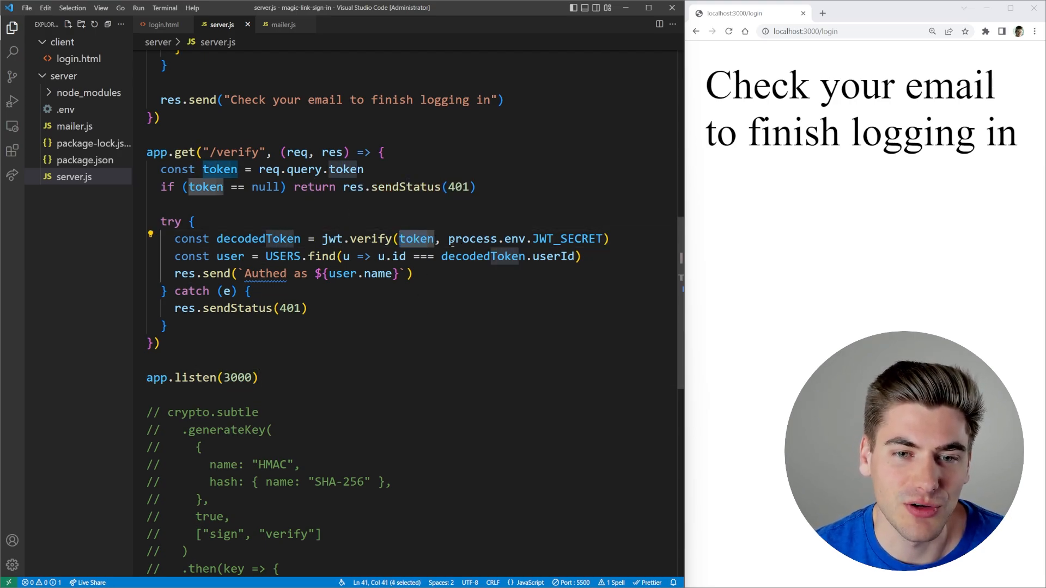
double_click(525, 239)
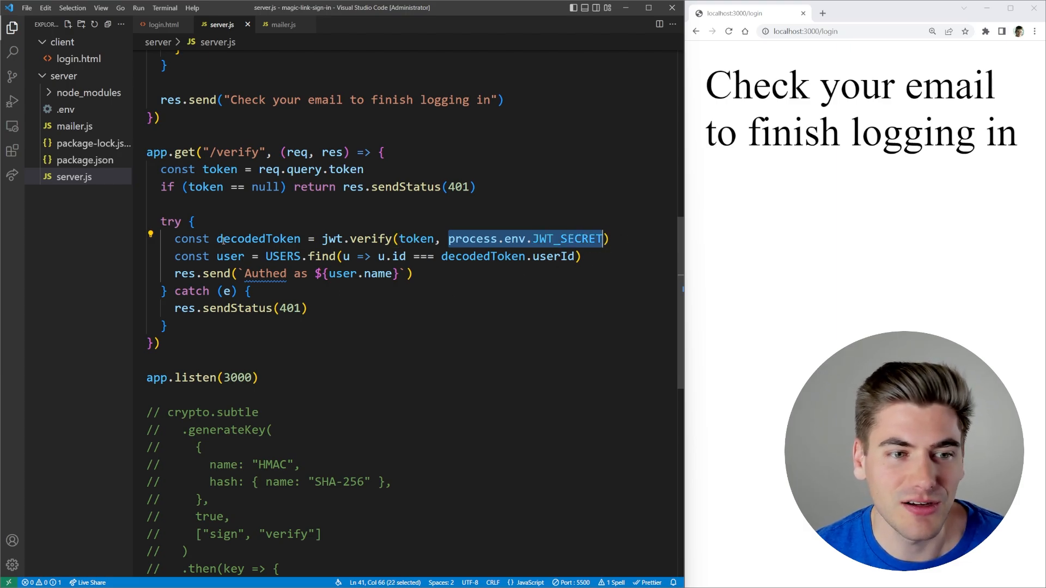
double_click(258, 239)
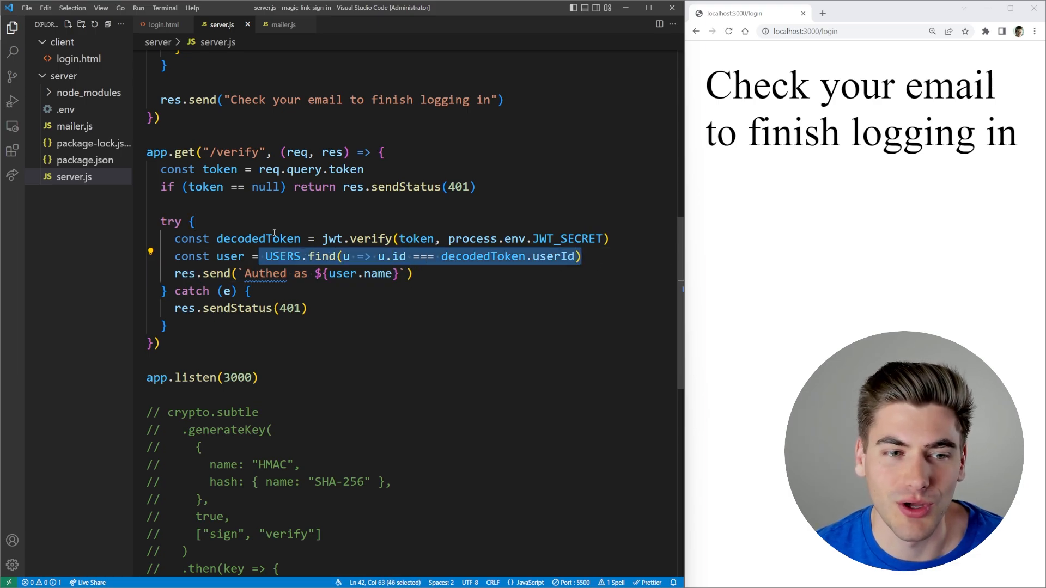
double_click(229, 256)
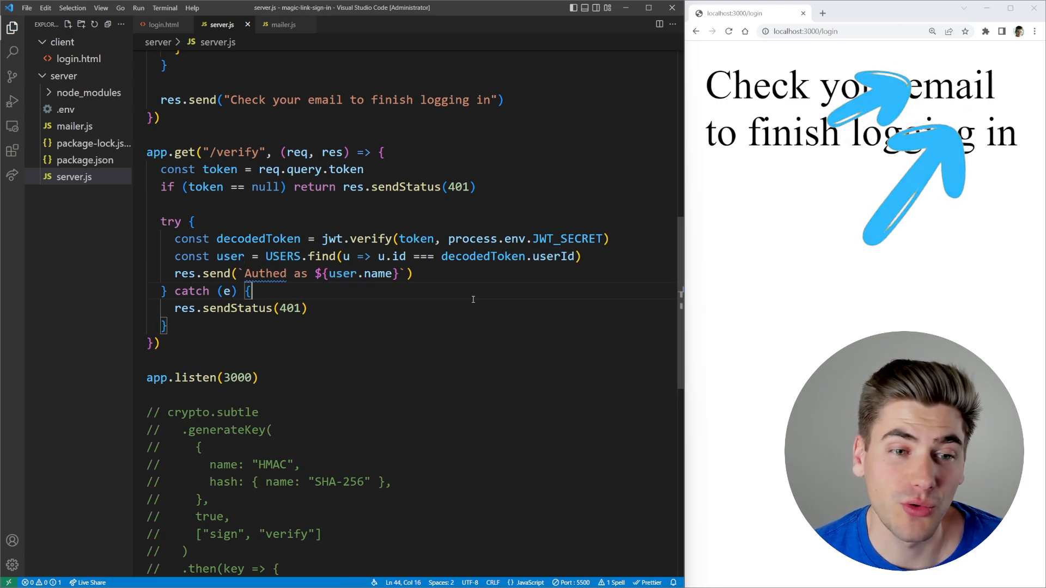
double_click(525, 238)
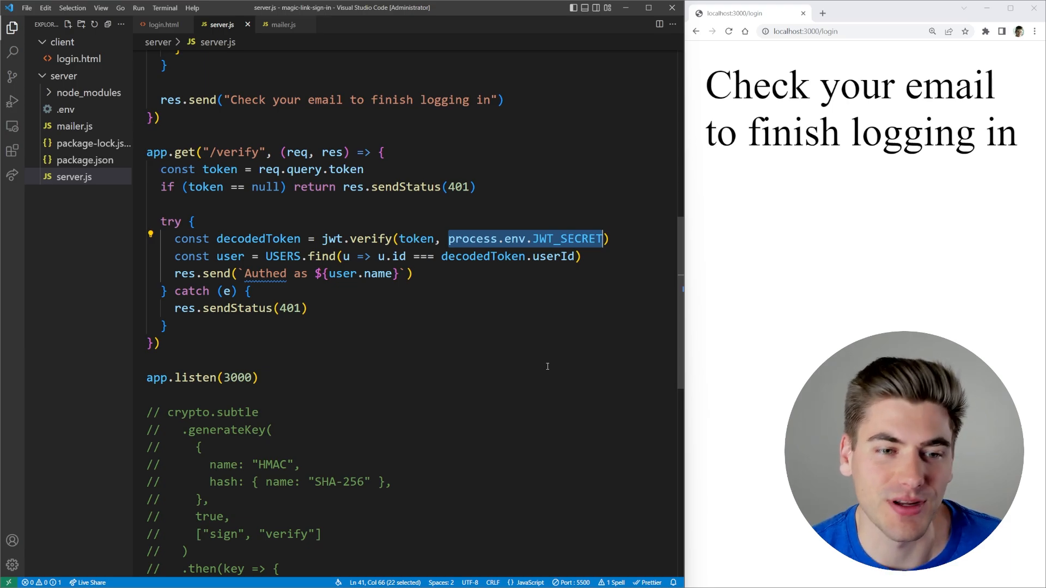
scroll(down, 3)
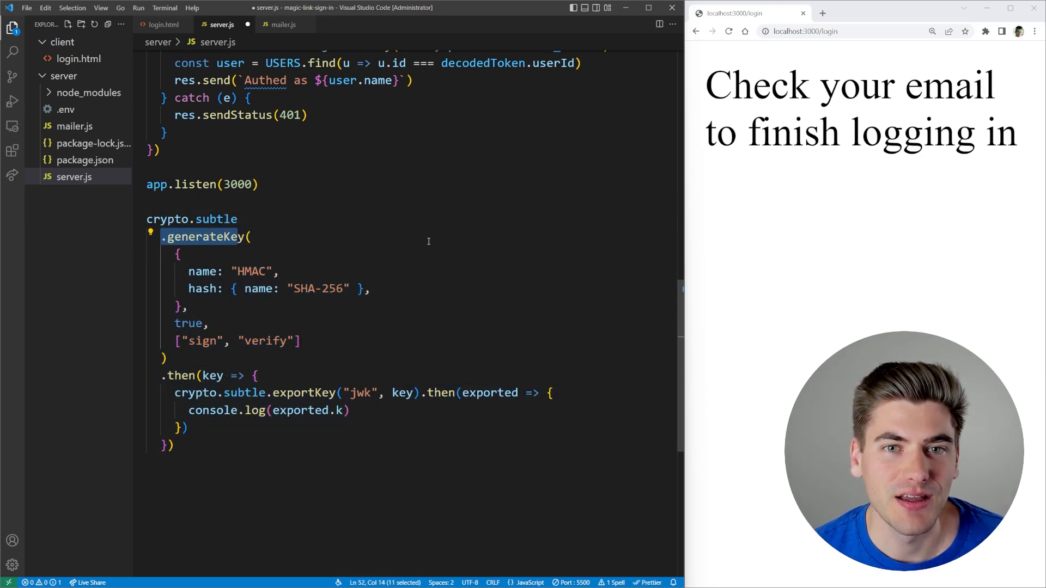
Step: Highlight the crypto.subtle key-generation settings at the bottom of server.js
scroll(up, 3)
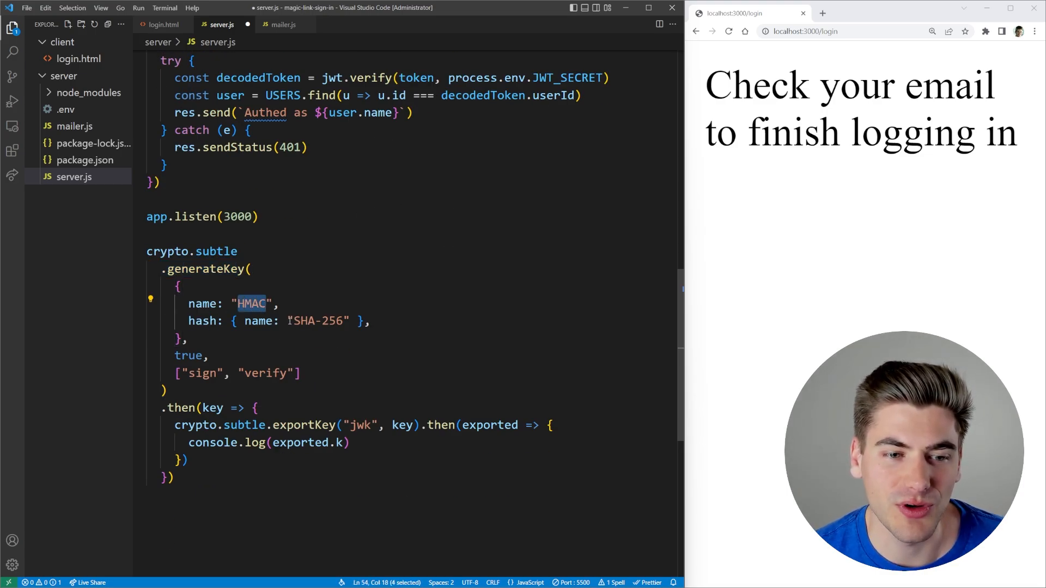
double_click(321, 321)
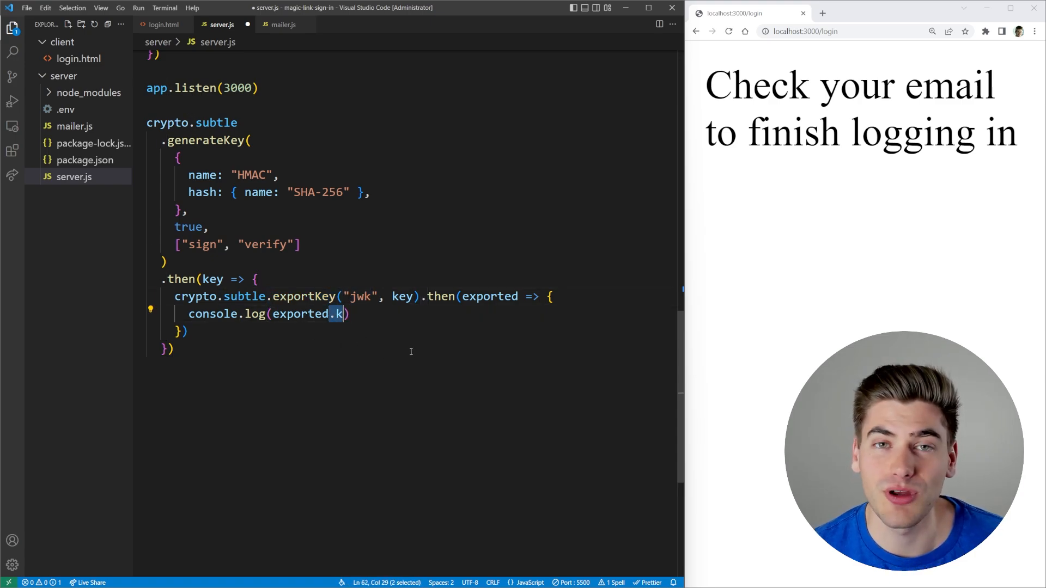
scroll(up, 3)
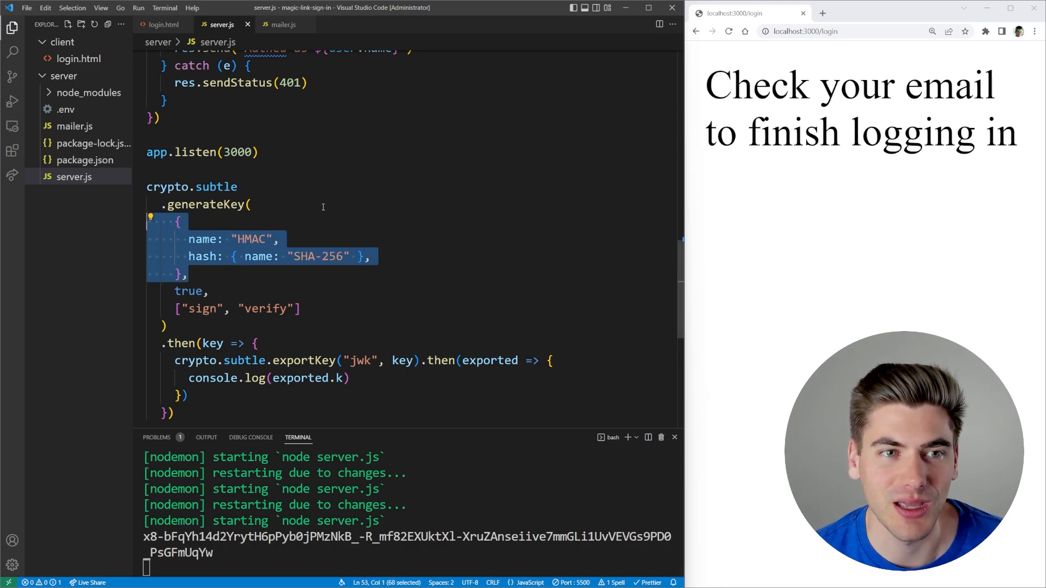
Step: Scroll between the key-generation code and the terminal printing new secret keys
scroll(up, 3)
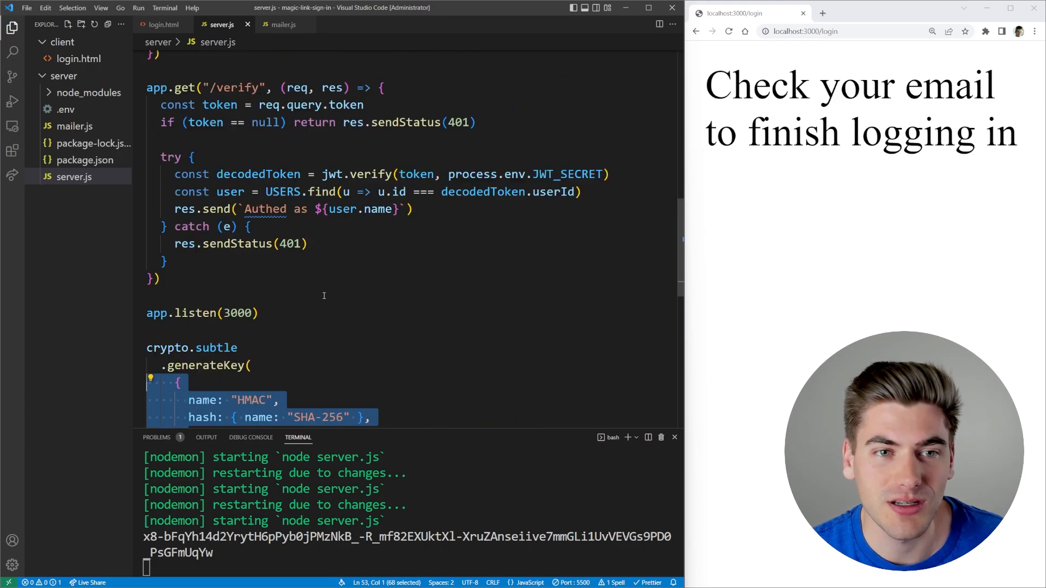
scroll(down, 3)
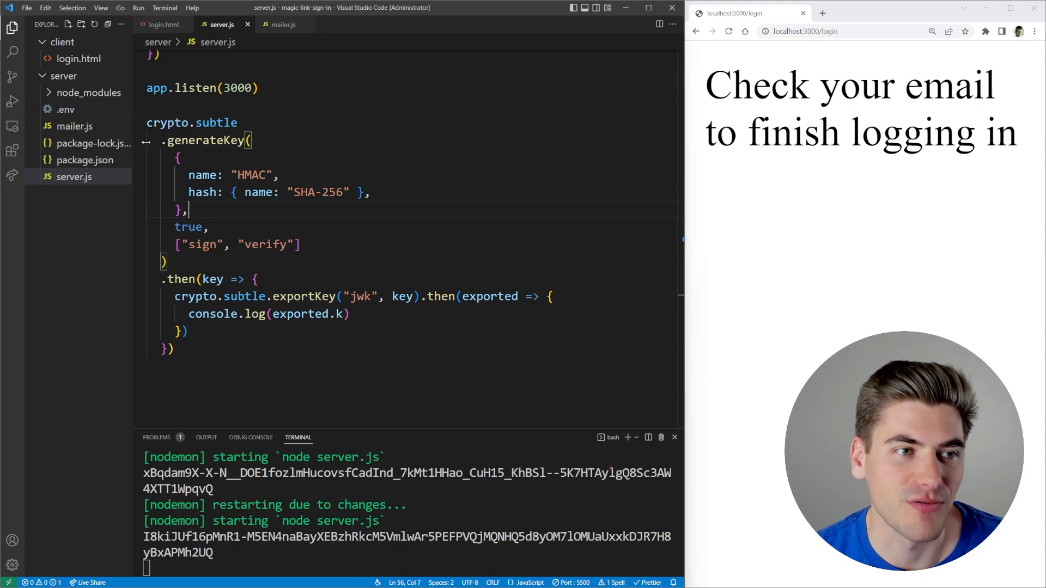
scroll(up, 3)
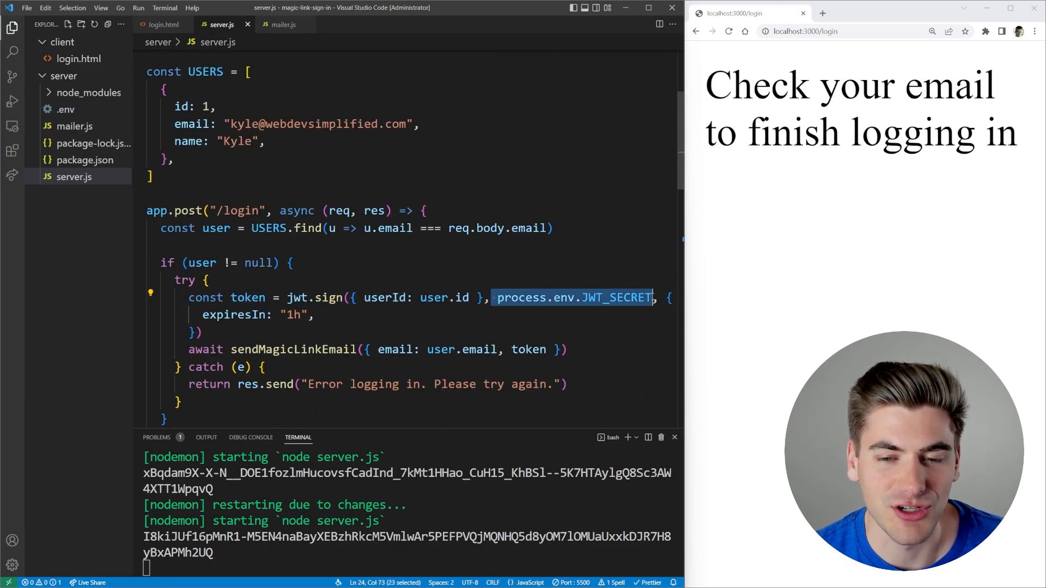
scroll(down, 3)
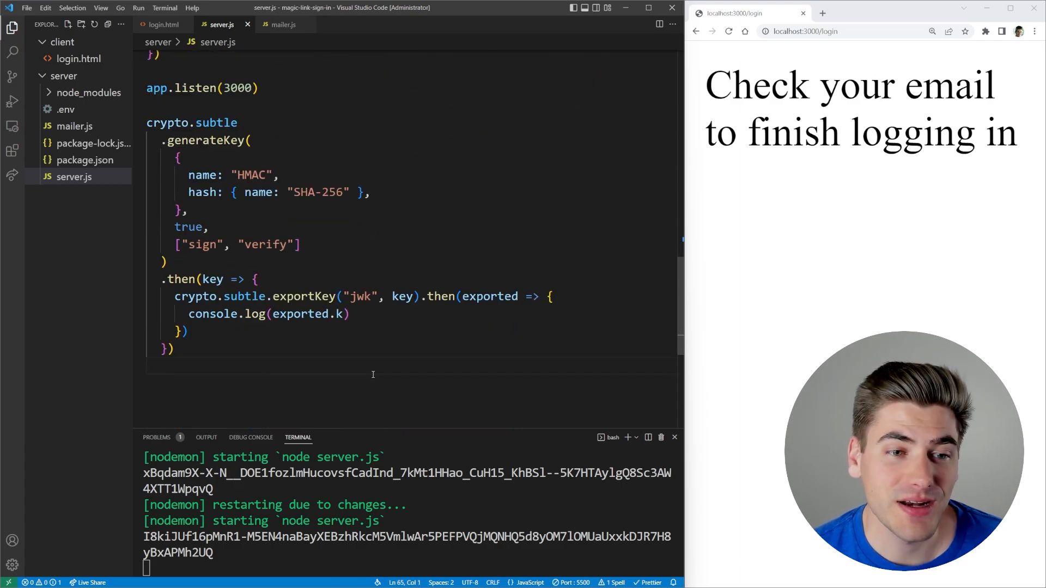